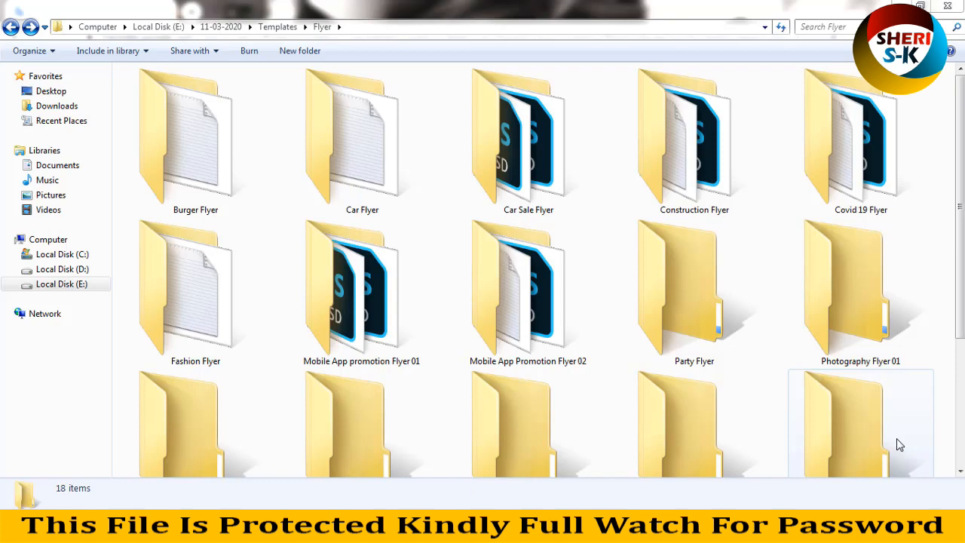
mouse_move(814, 413)
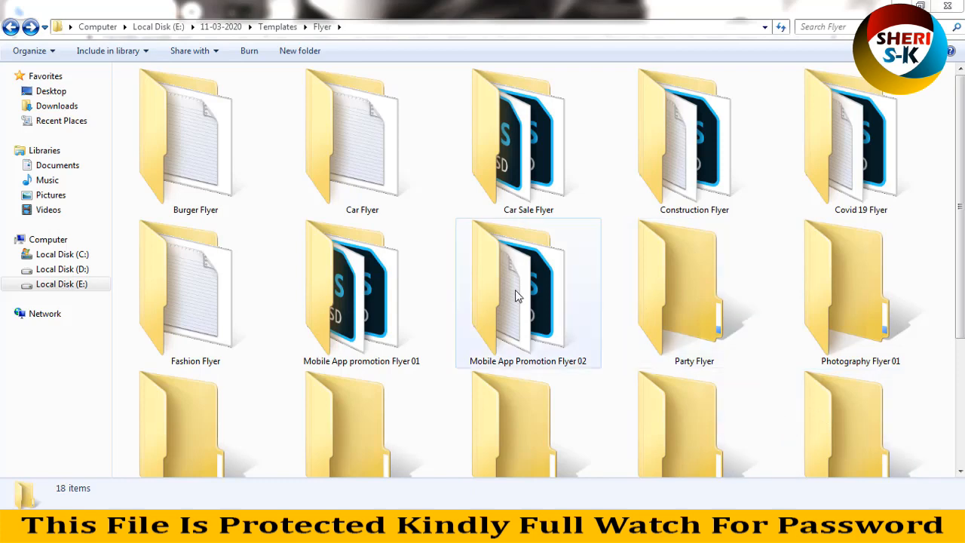
- Preview the Burger Flyer's Photoshop PSD 'A4 Size.psd' in Windows Photo Viewer
click(195, 141)
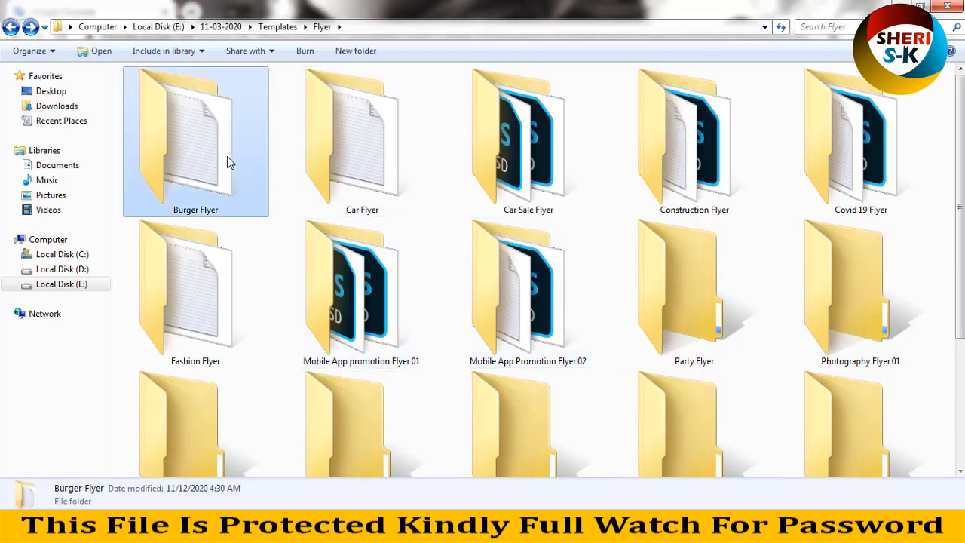
double_click(195, 139)
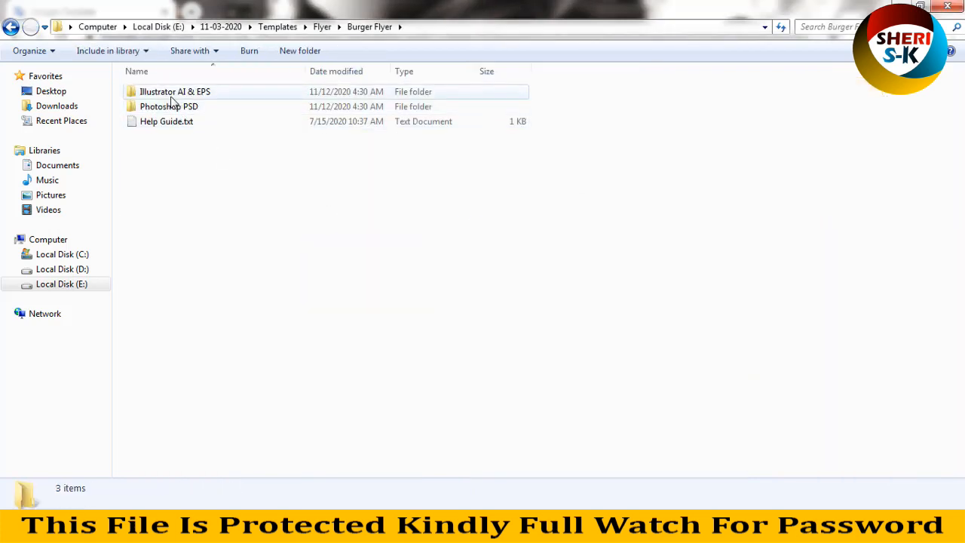
click(175, 91)
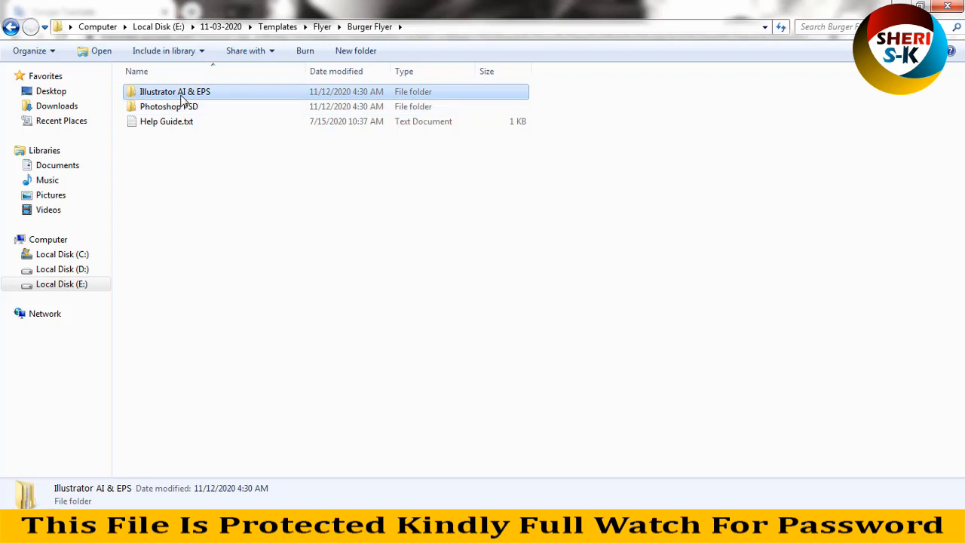
click(169, 106)
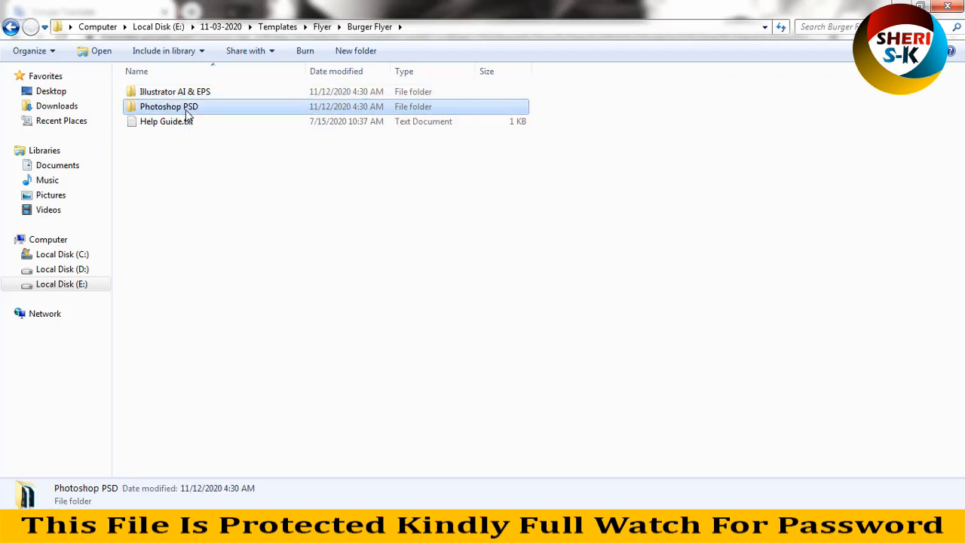
double_click(169, 106)
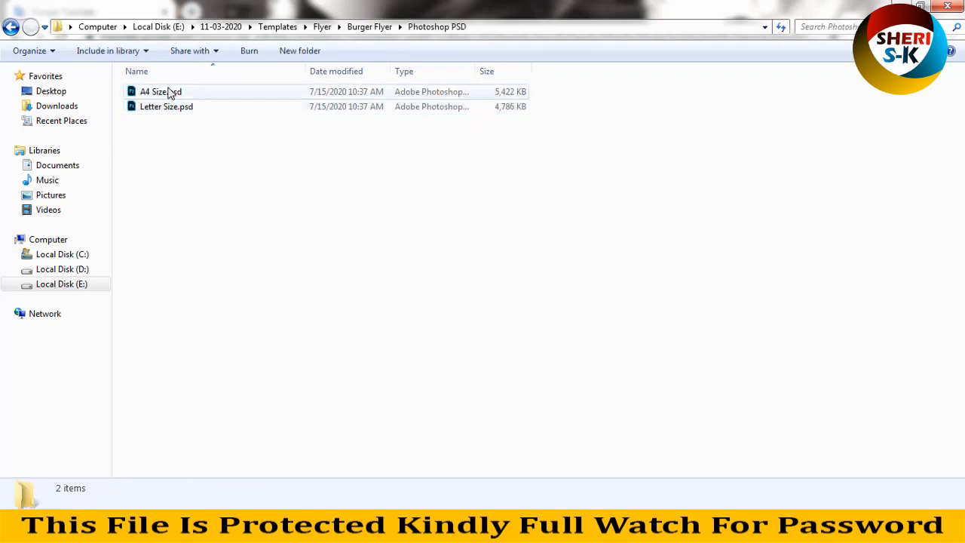
mouse_move(167, 106)
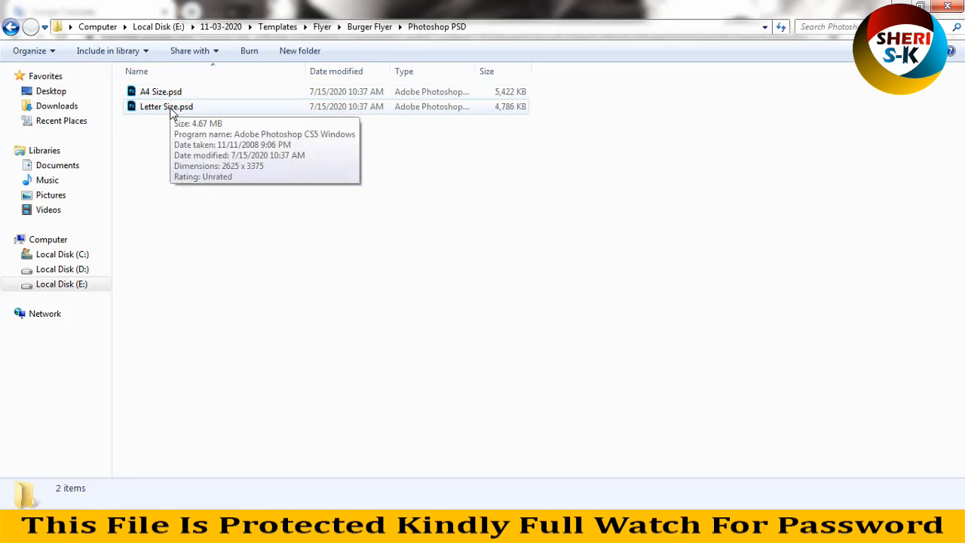
click(166, 106)
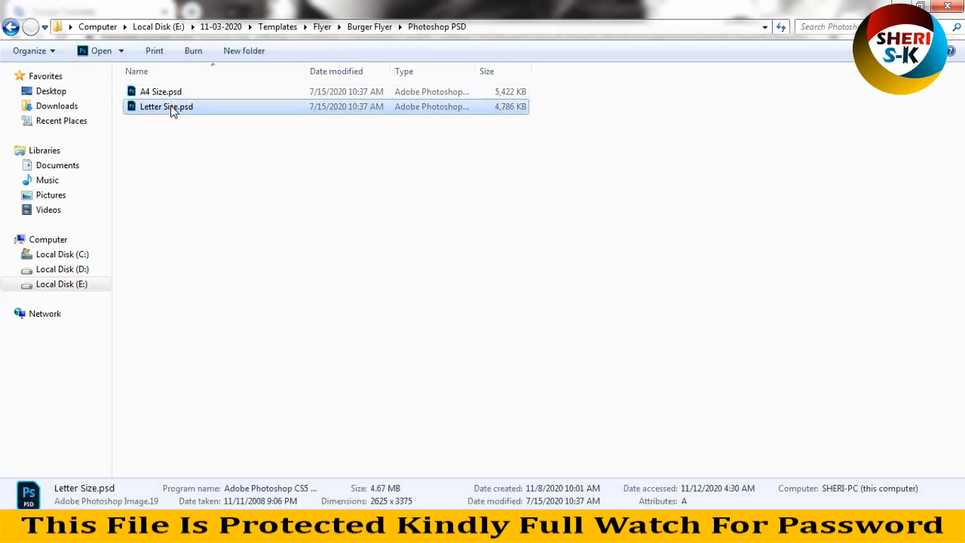
right_click(160, 91)
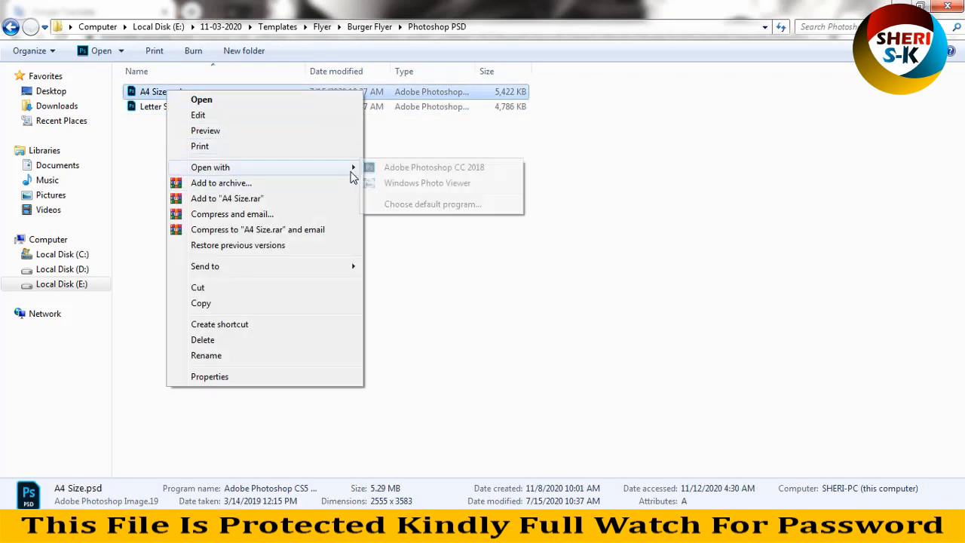
click(427, 182)
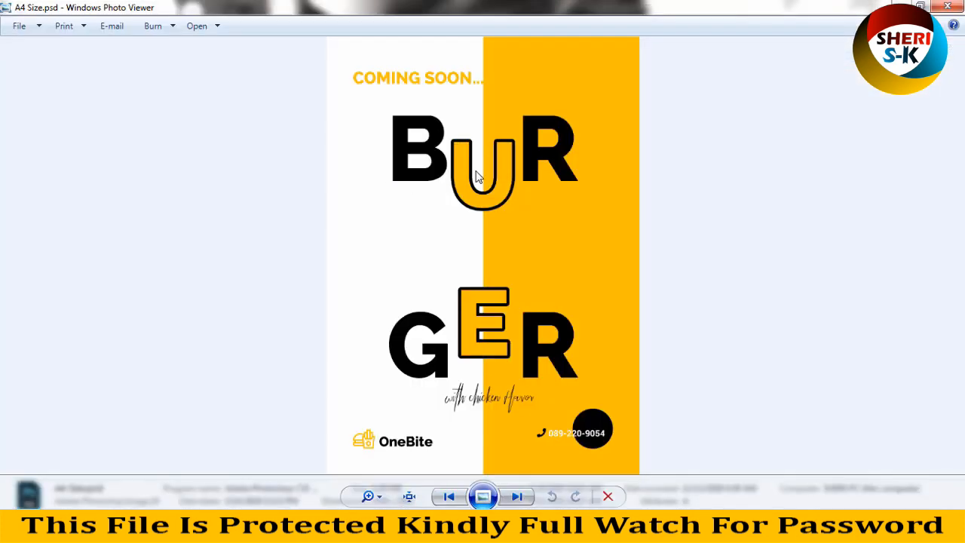
mouse_move(518, 201)
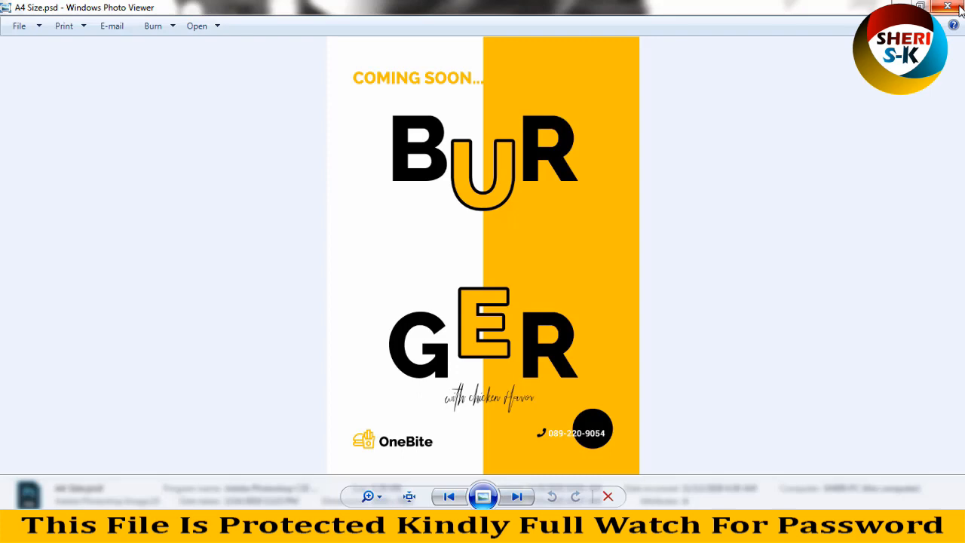
- Preview the Car Flyer's A4 Size.psd in Photo Viewer, then close the preview
click(948, 7)
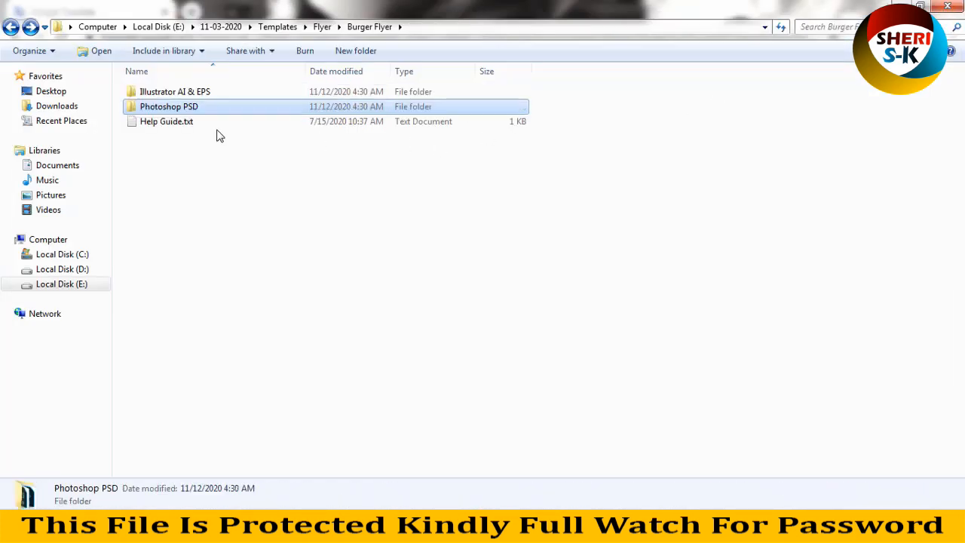
click(12, 27)
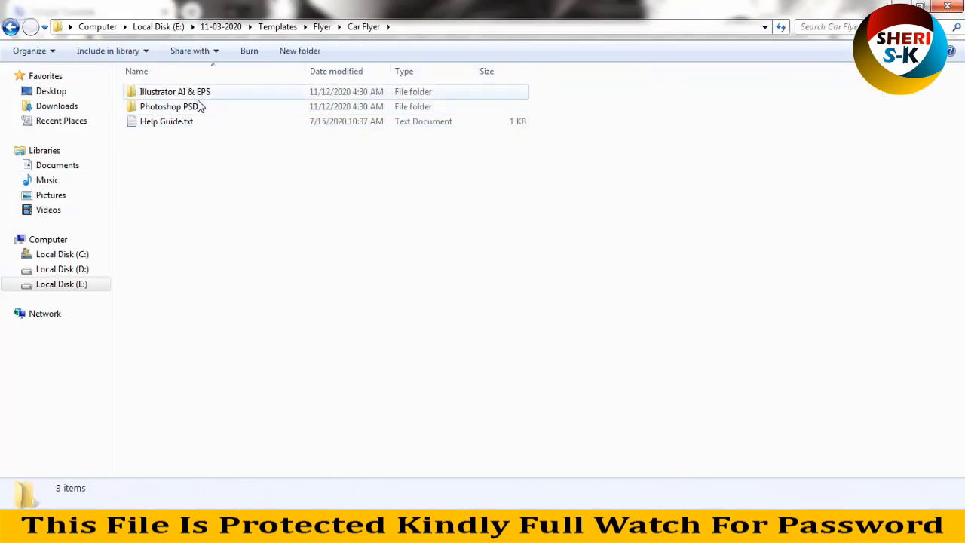
double_click(172, 106)
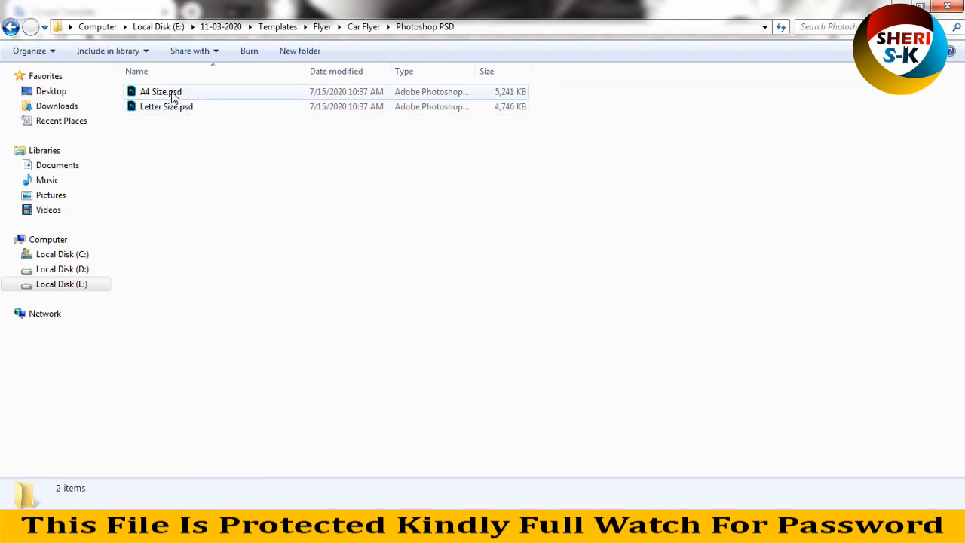
click(160, 92)
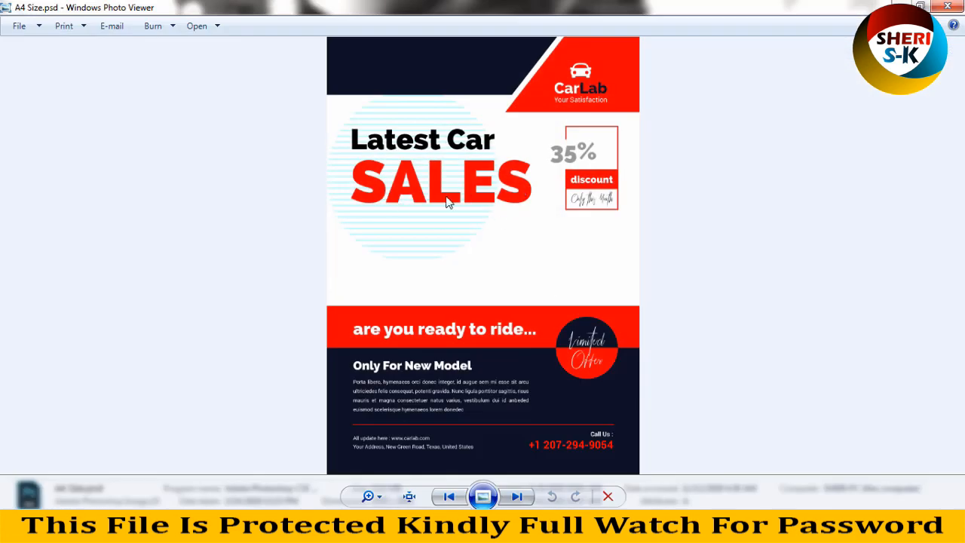
mouse_move(809, 83)
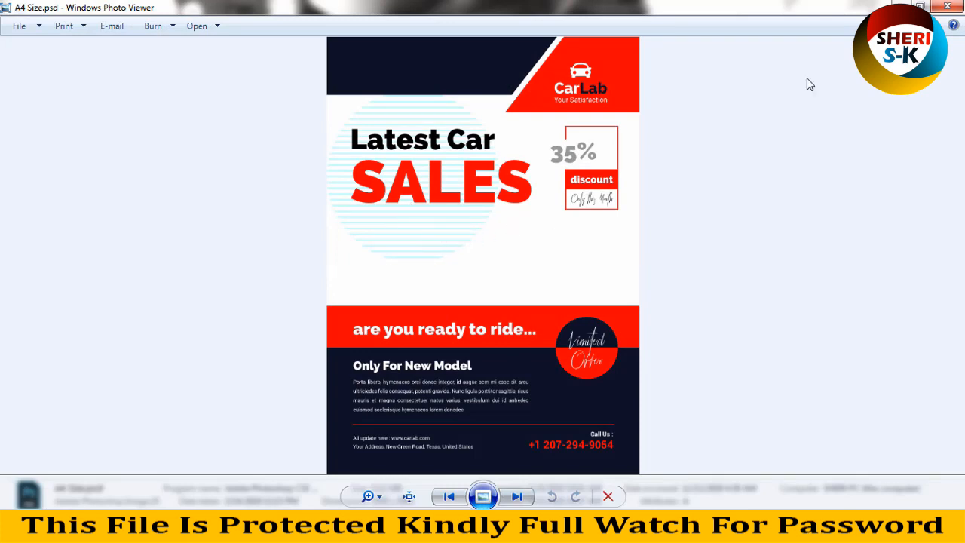
click(947, 7)
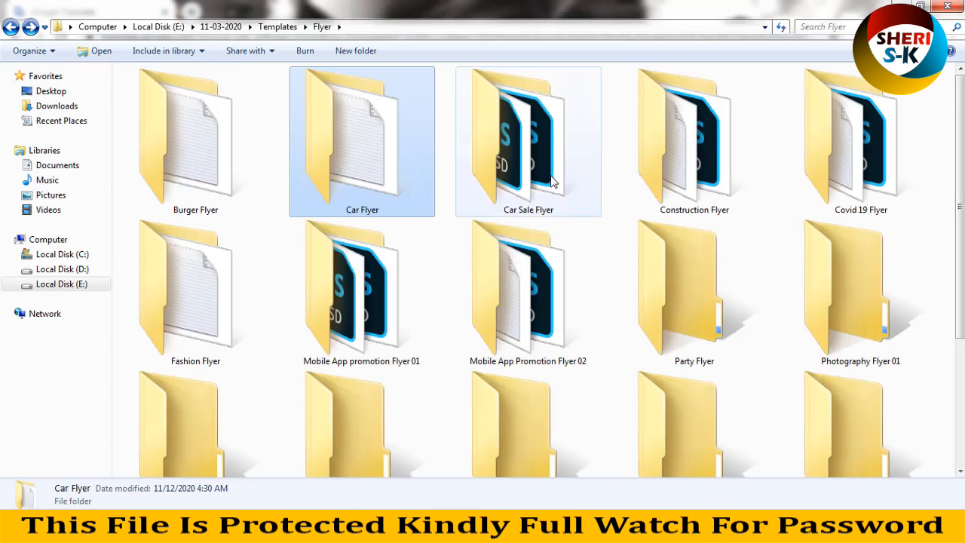
click(694, 142)
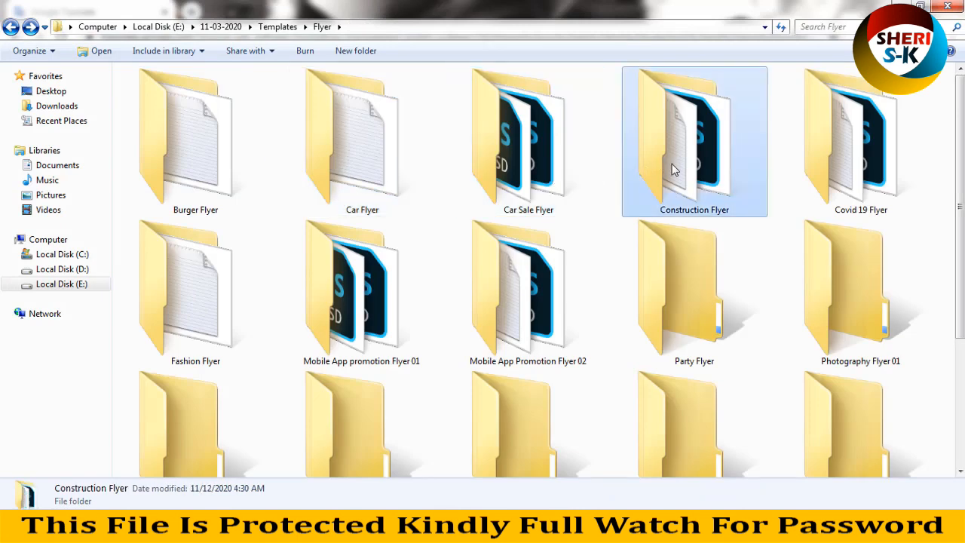
click(195, 293)
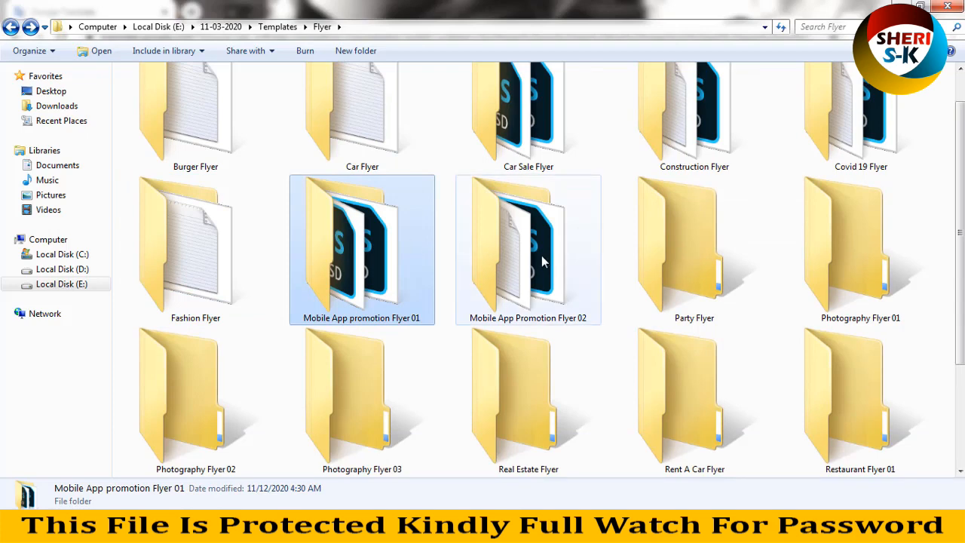
click(693, 248)
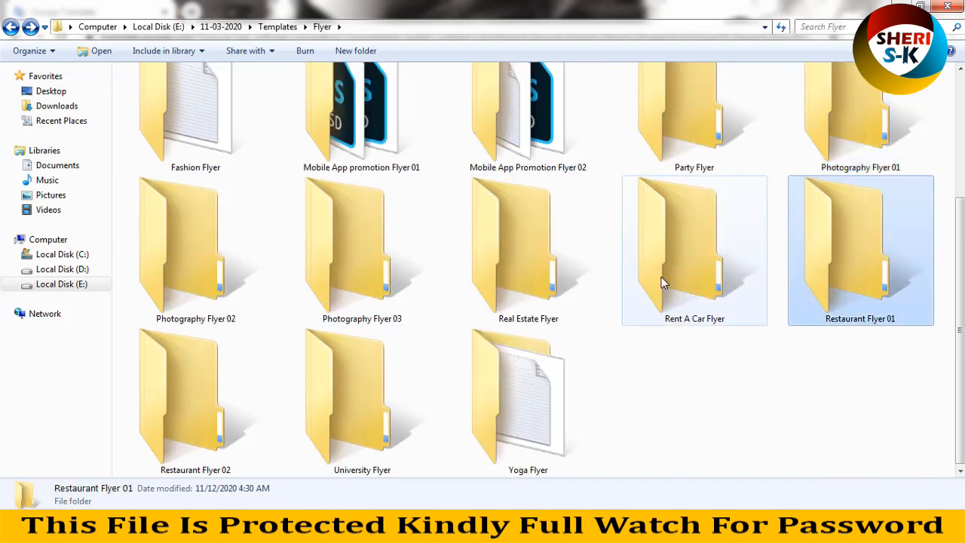
click(362, 249)
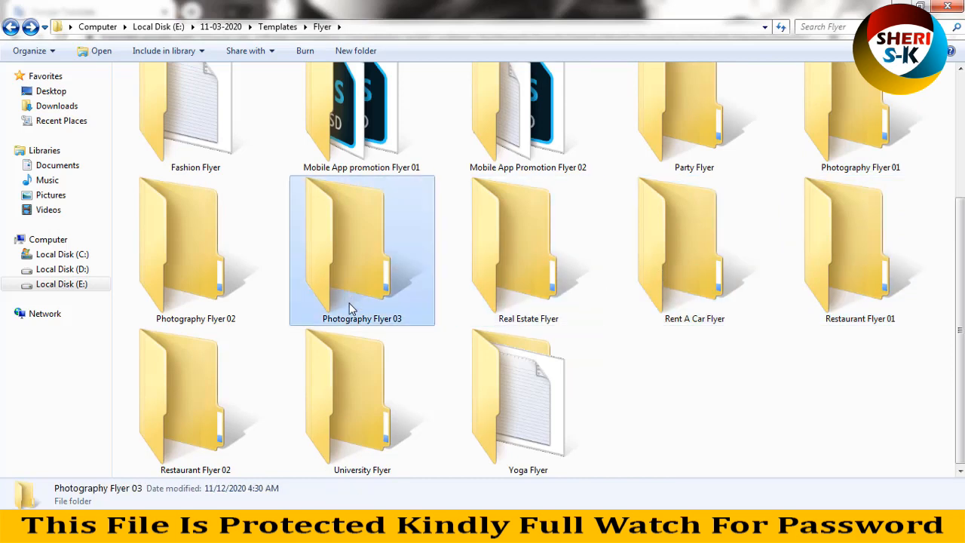
click(195, 401)
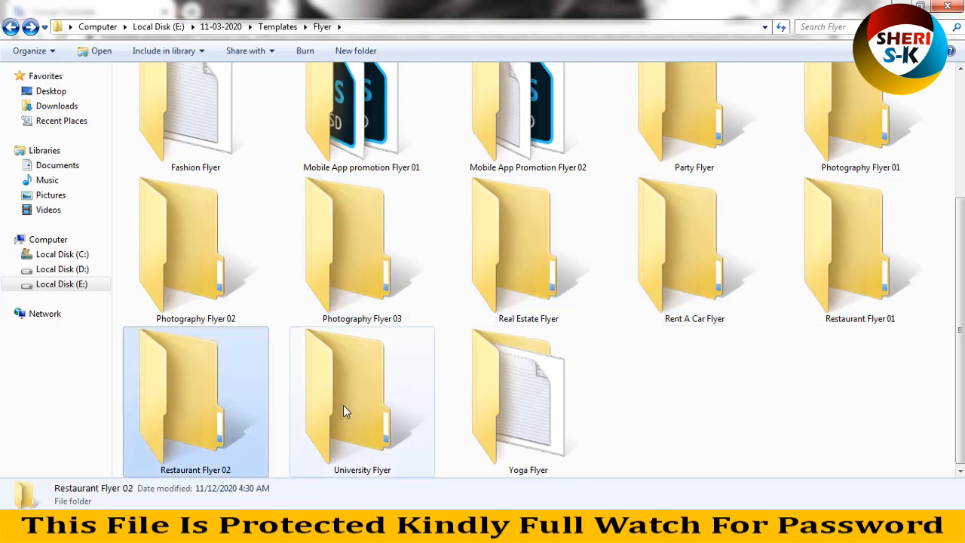
click(527, 399)
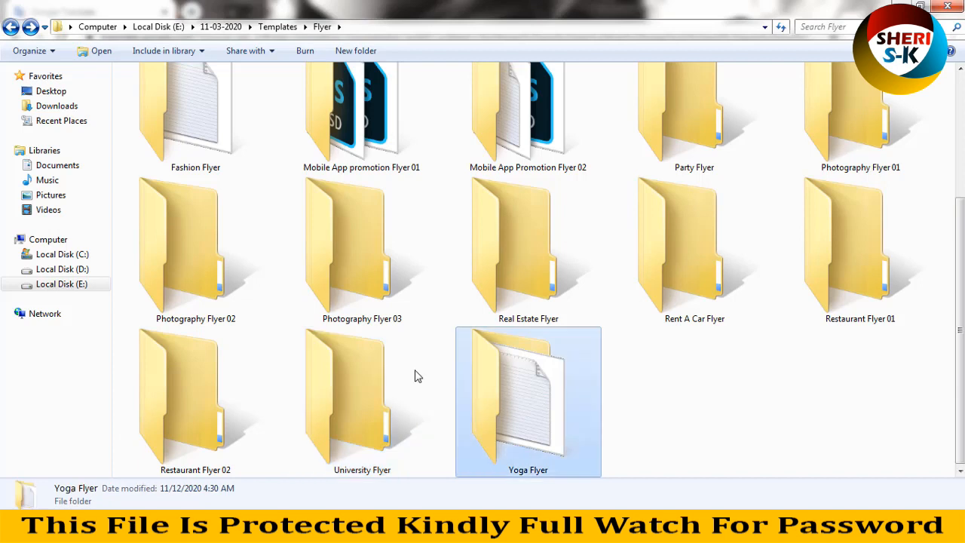
click(731, 393)
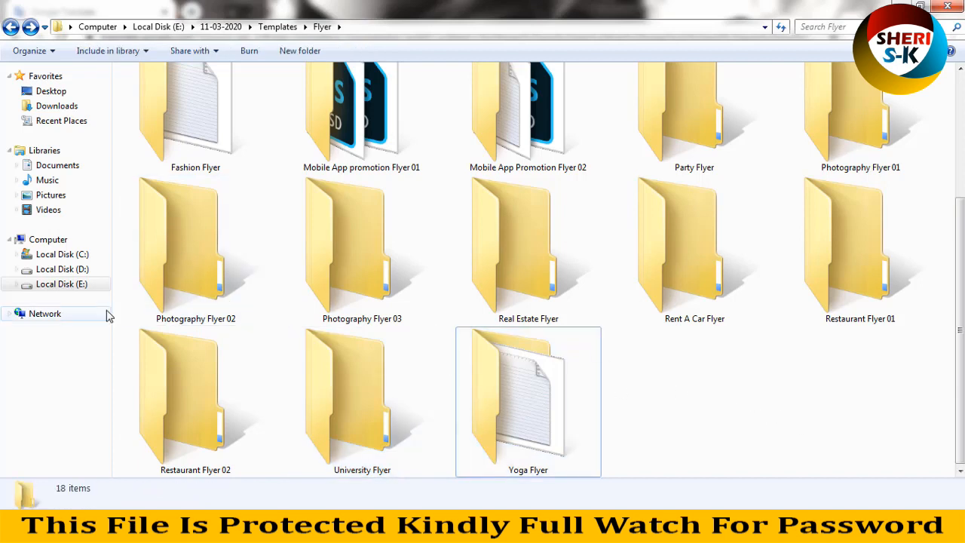
- Preview Photography Flyer 02's Flyer.psd in Windows Photo Viewer
double_click(195, 249)
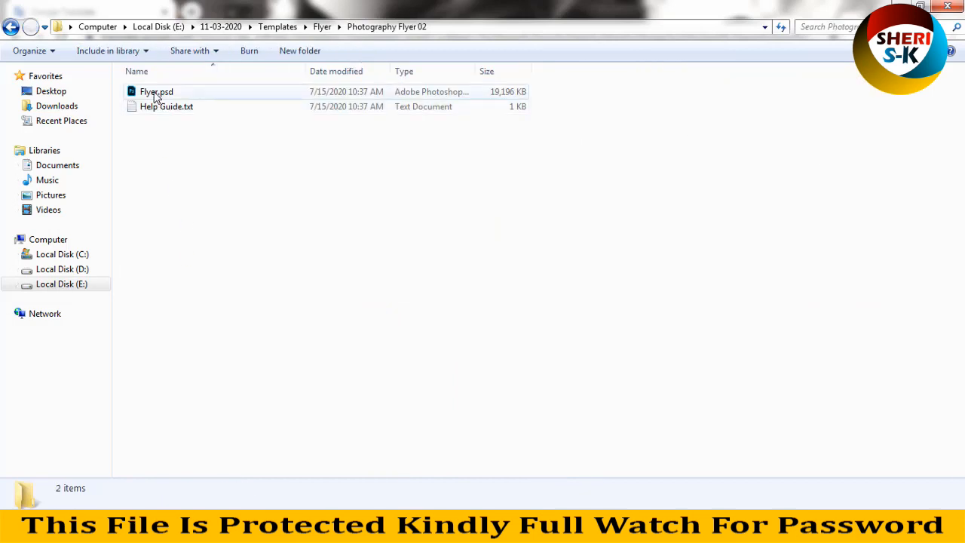
right_click(156, 91)
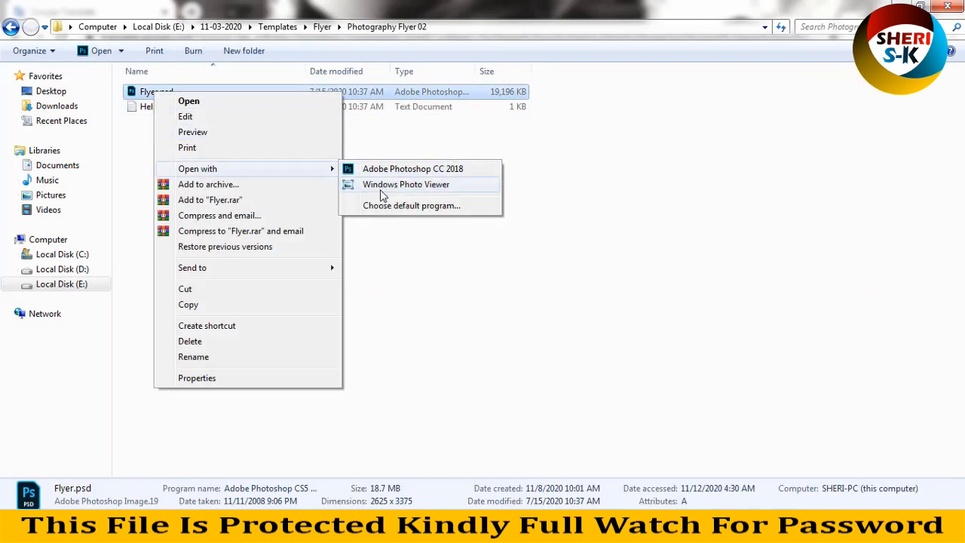
click(406, 184)
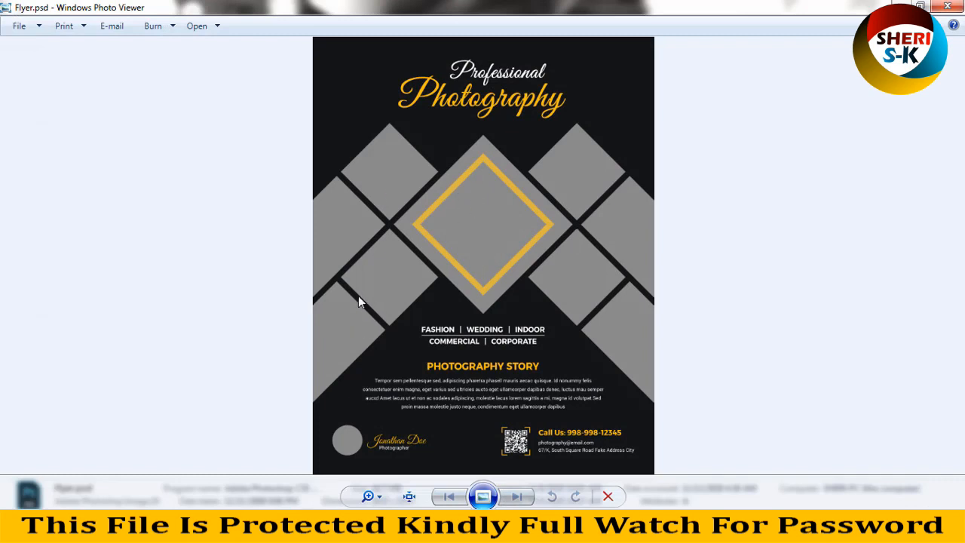
mouse_move(486, 396)
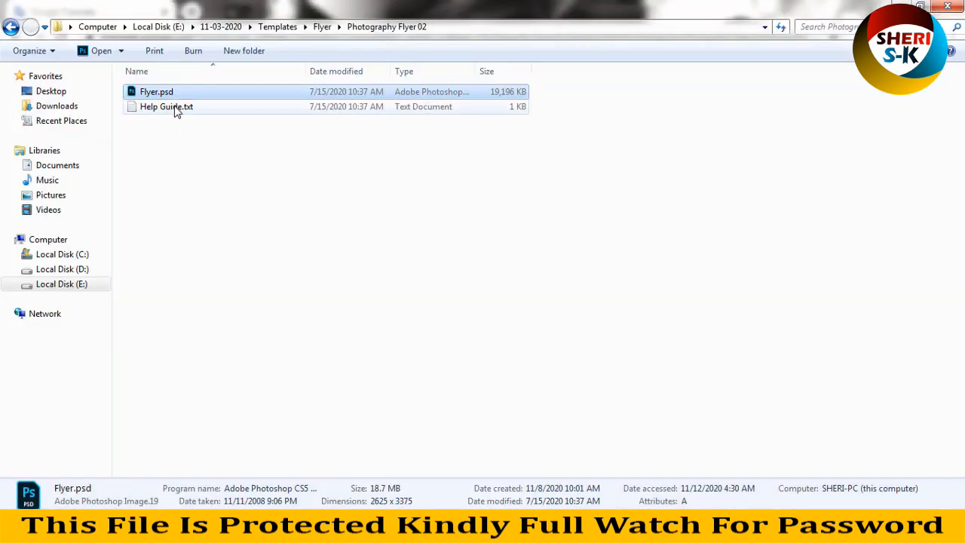
- Open Help Guide.txt, select the Montserrat font link, and close Notepad
double_click(166, 107)
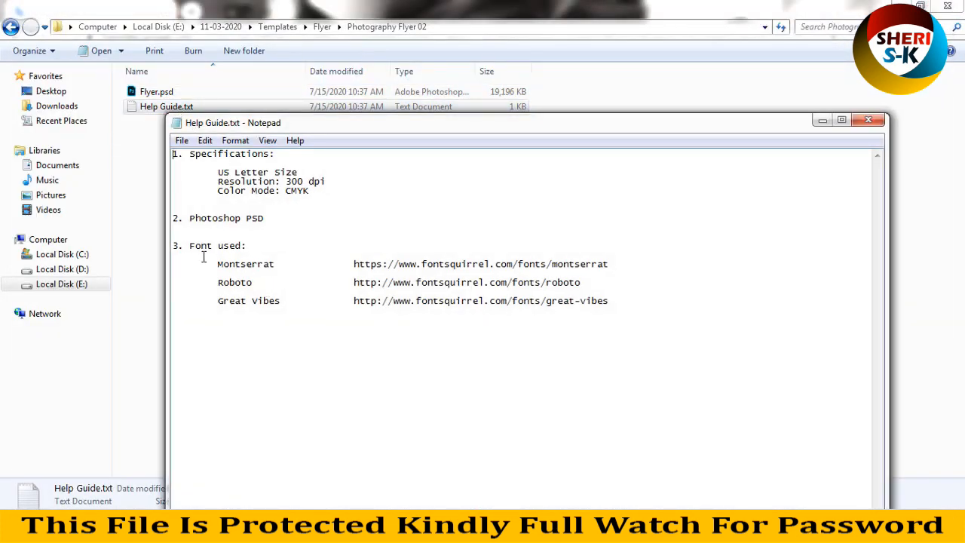
drag(354, 264, 607, 263)
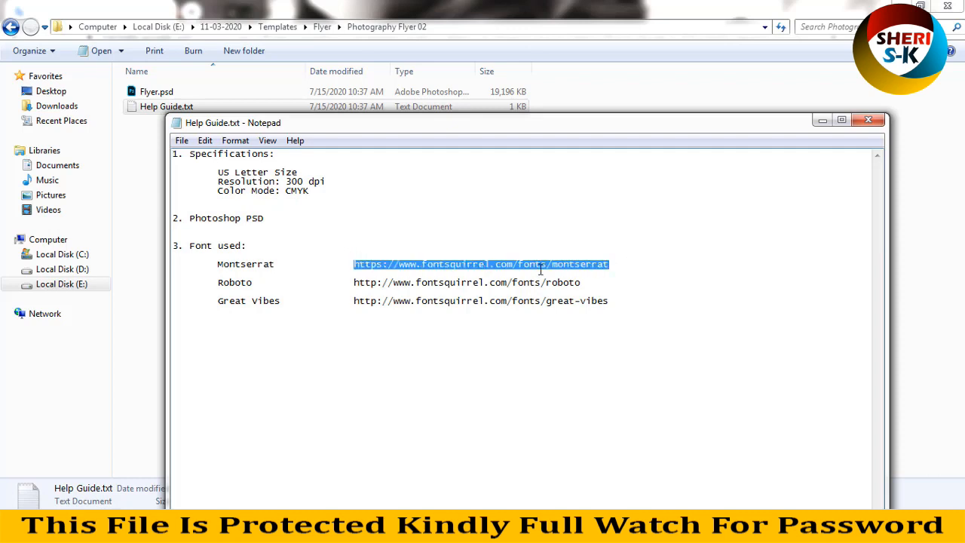
click(359, 300)
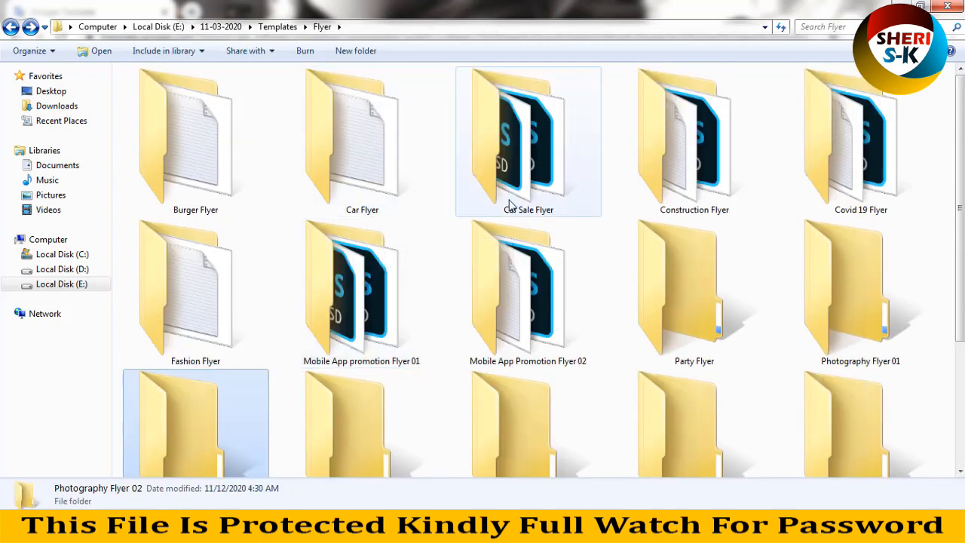
mouse_move(693, 292)
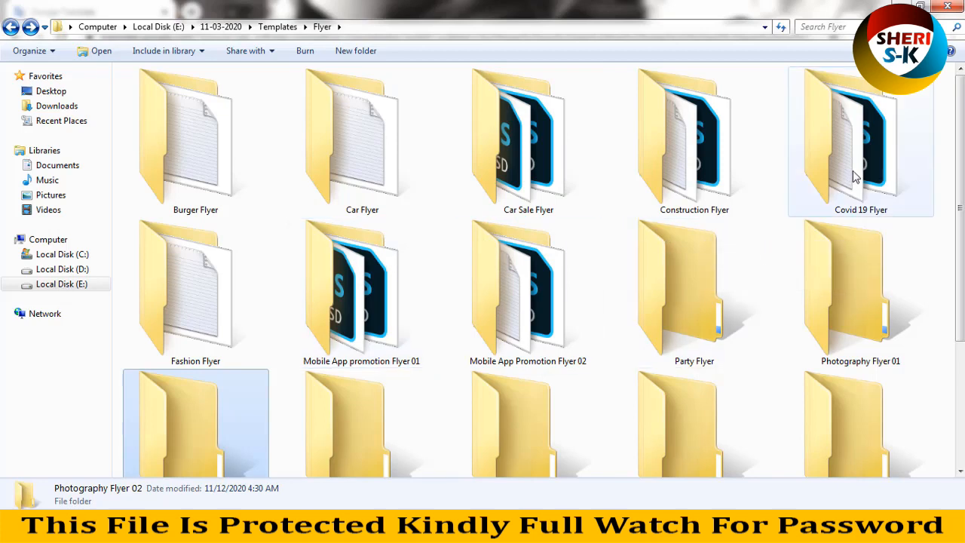
- Open the University Flyer's A4 Size.psd in Photoshop
scroll(down, 3)
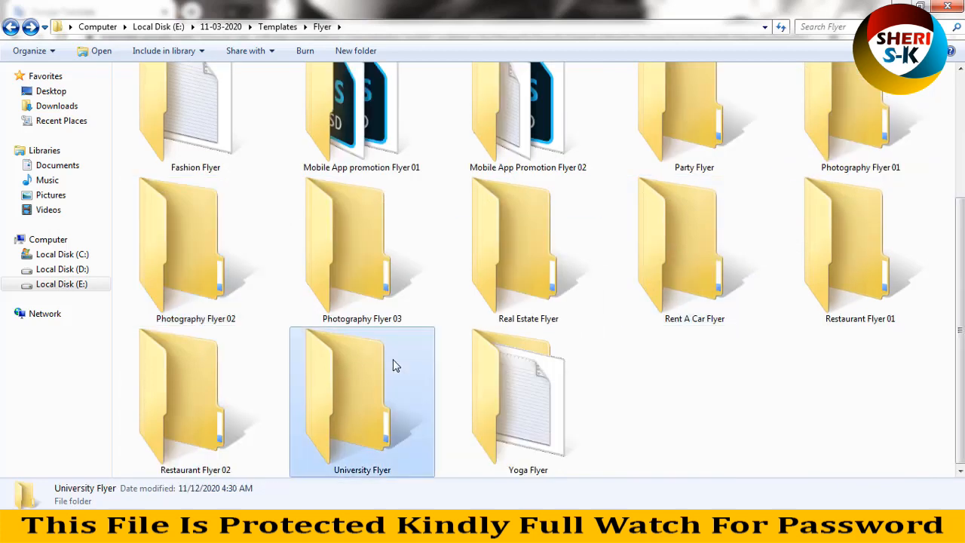
double_click(361, 401)
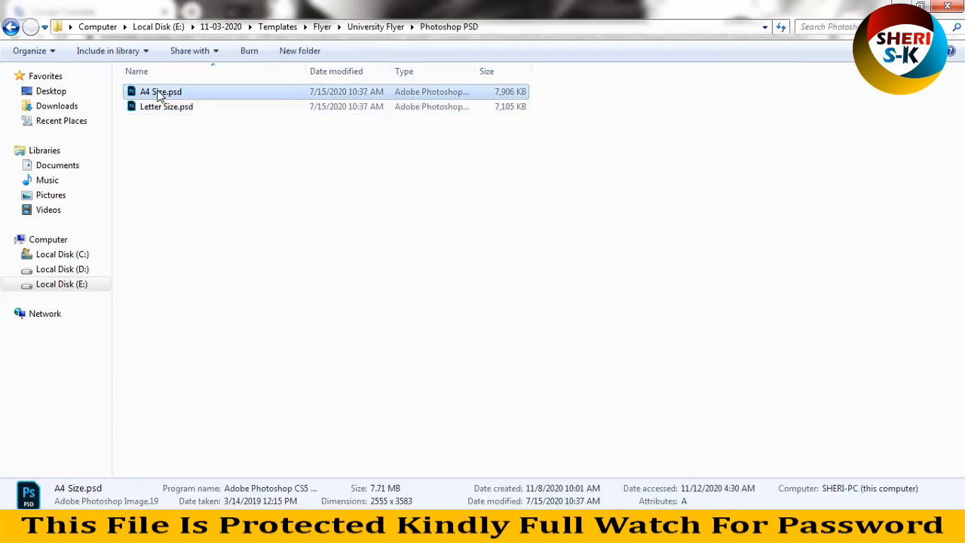
right_click(161, 91)
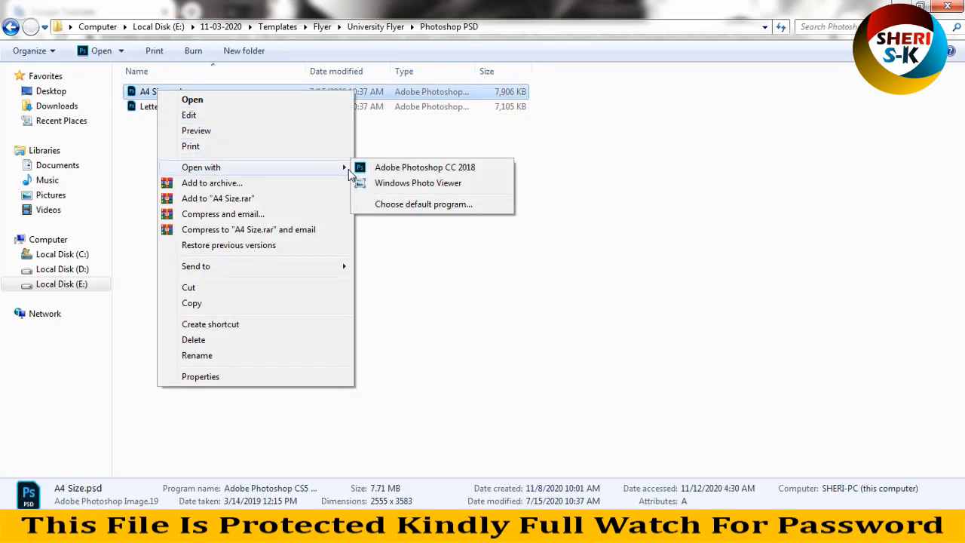
click(418, 183)
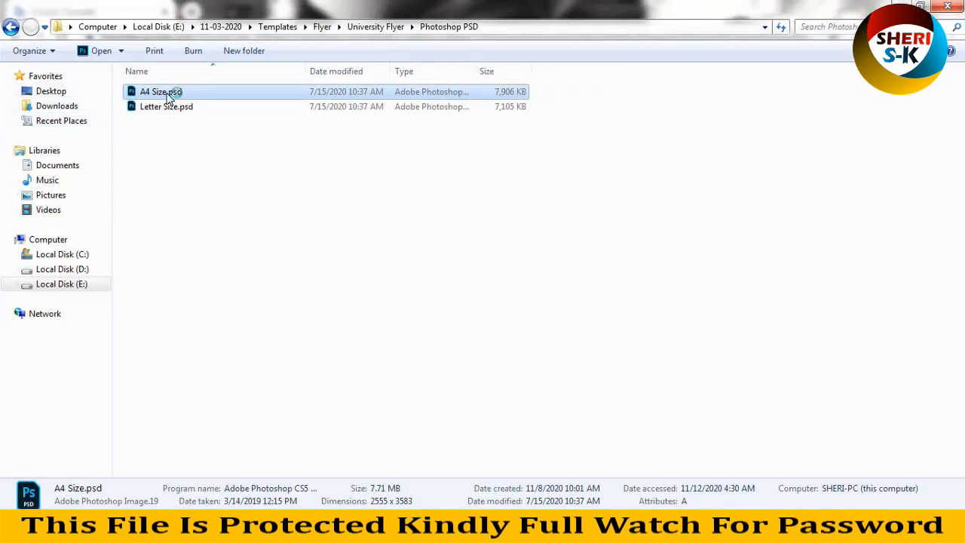
double_click(161, 91)
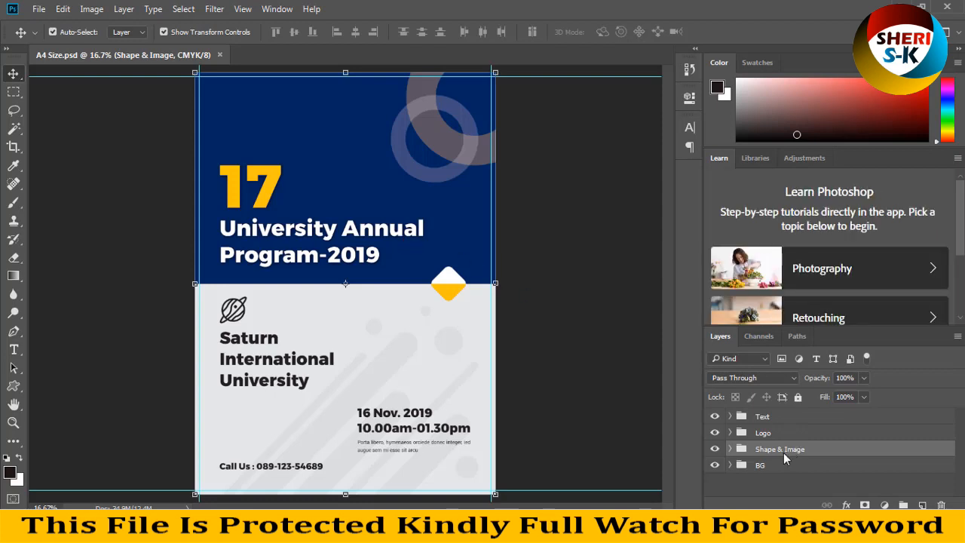
mouse_move(772, 449)
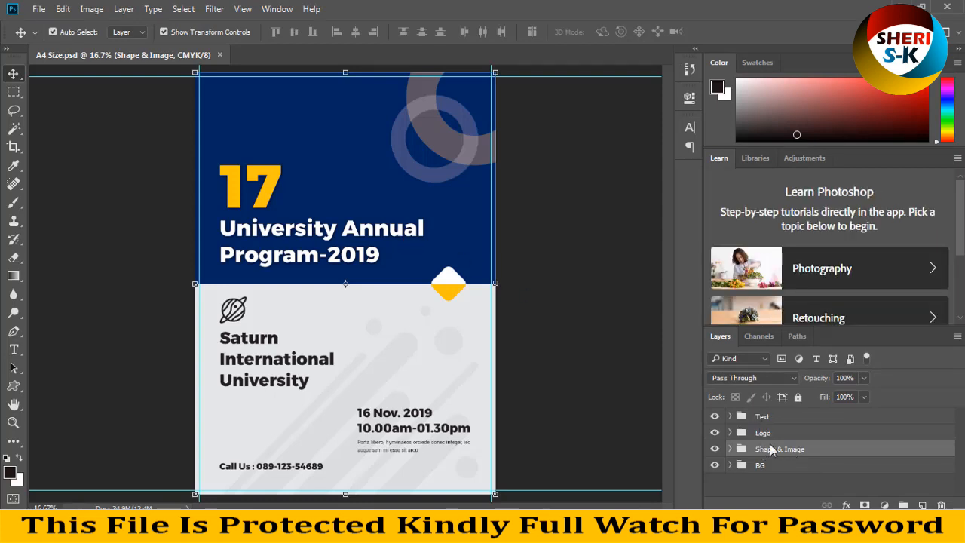
- Expand the Shape & Image group to reveal Shape 5, placeholder and Image layers
click(760, 464)
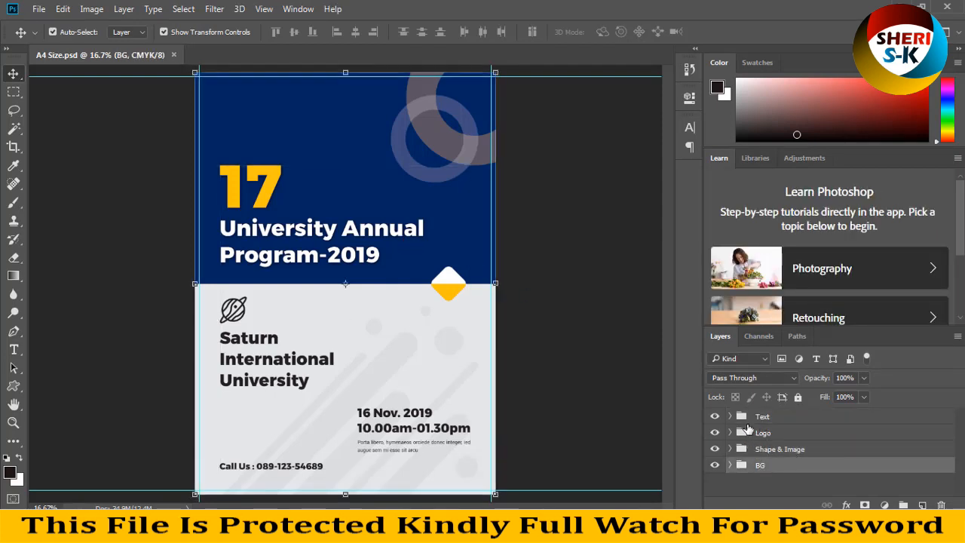
click(761, 415)
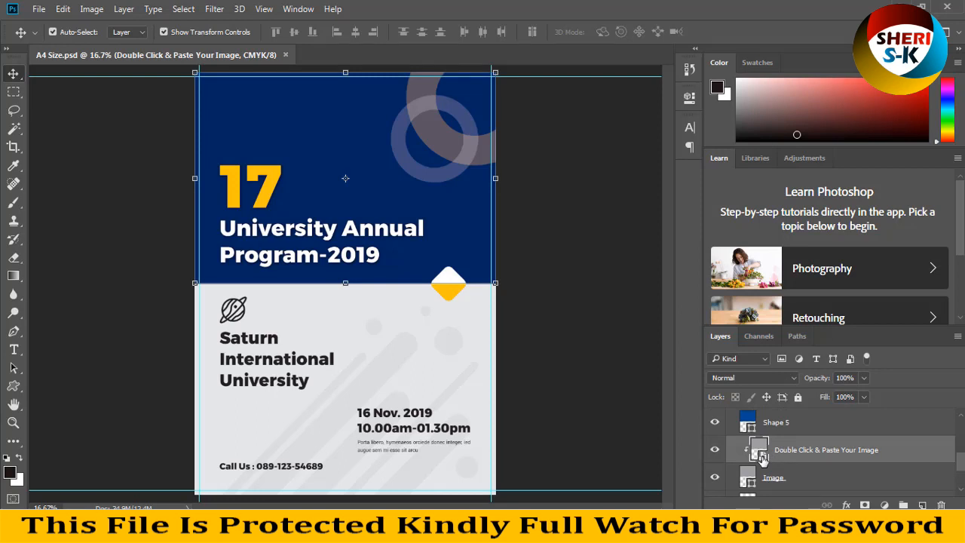
- Place the woman-at-desk photo in the placeholder and enlarge it to cover the canvas
double_click(759, 449)
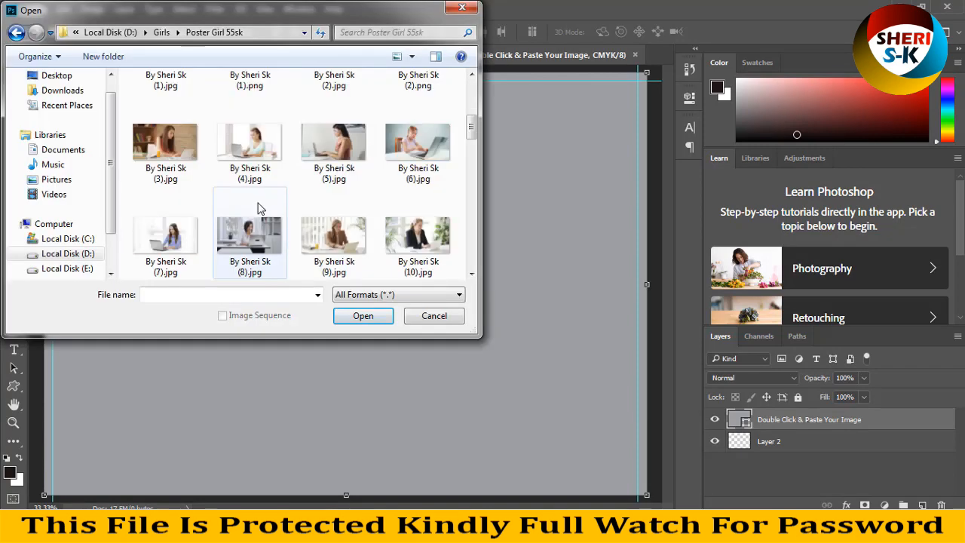
drag(256, 10, 547, 252)
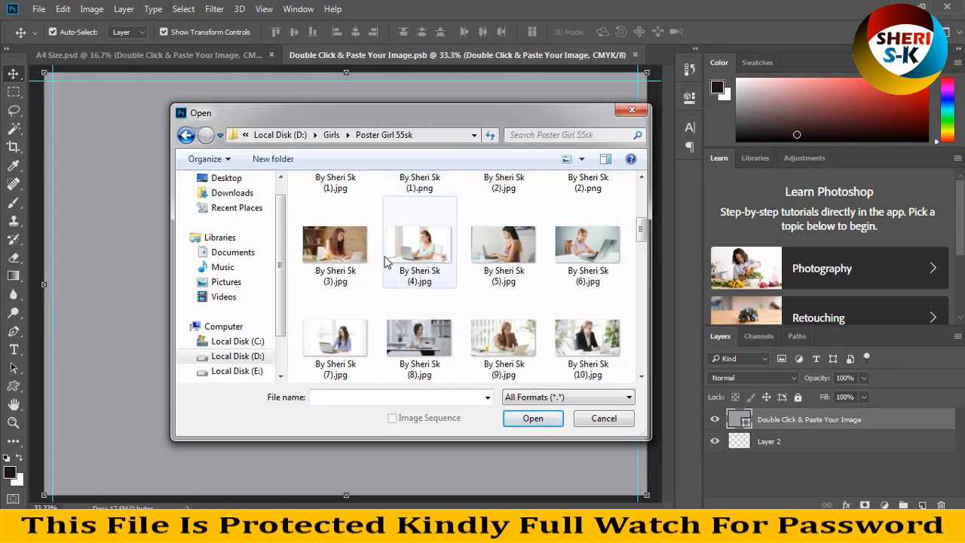
click(419, 335)
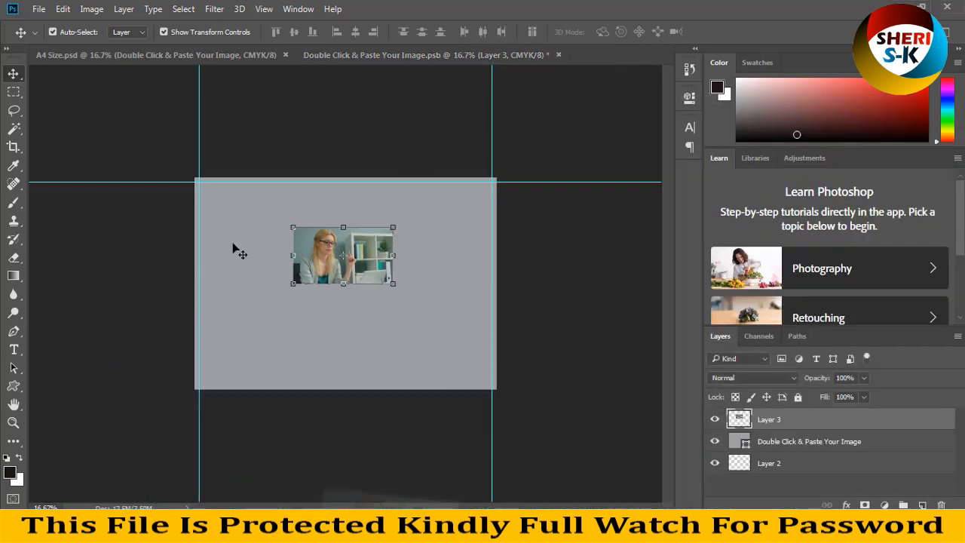
drag(343, 255, 241, 199)
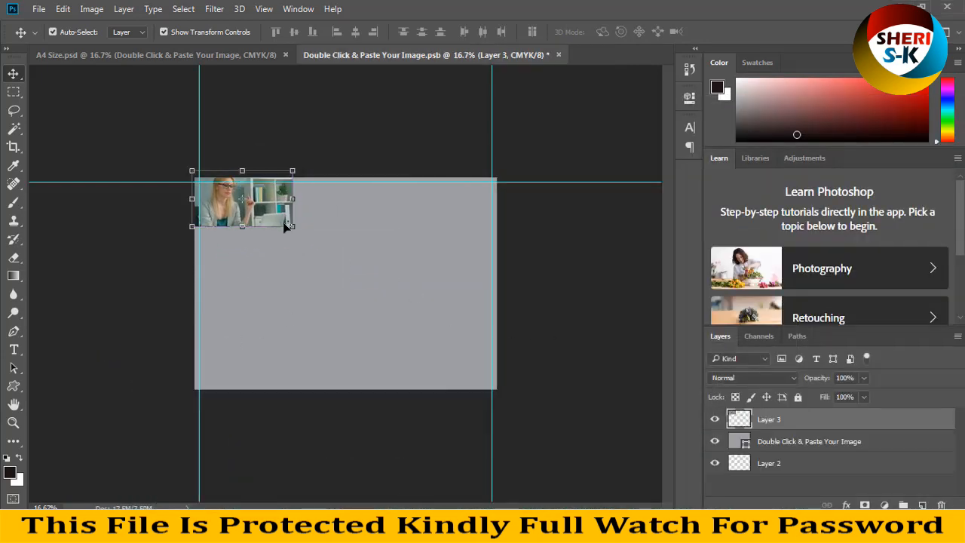
drag(292, 226, 561, 377)
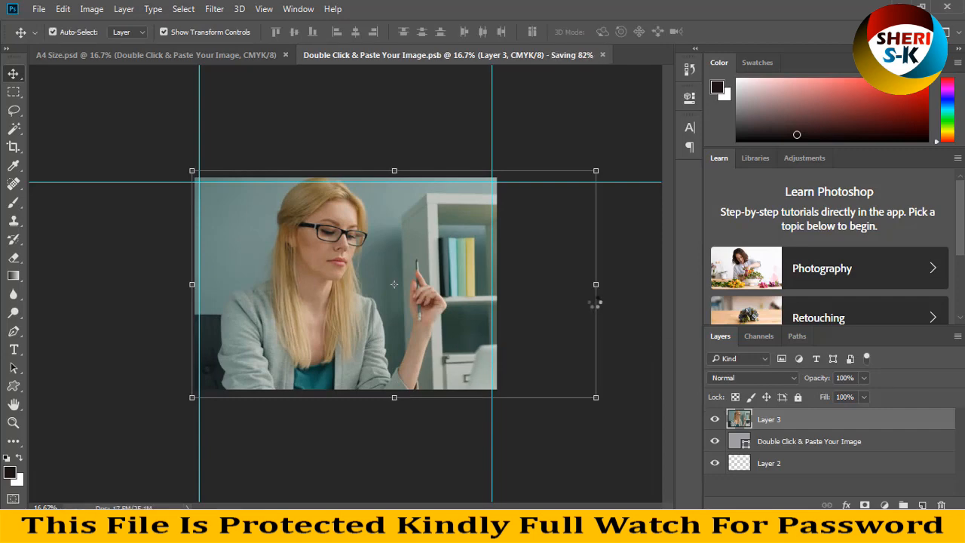
- In the A4 Size flyer, add a Gradient Overlay preset to the Shape 5 header
click(151, 54)
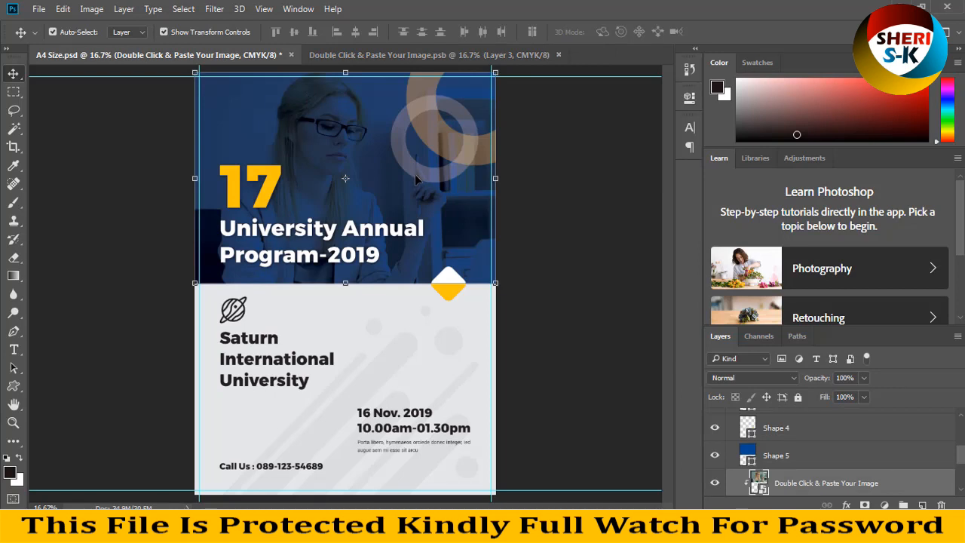
click(774, 454)
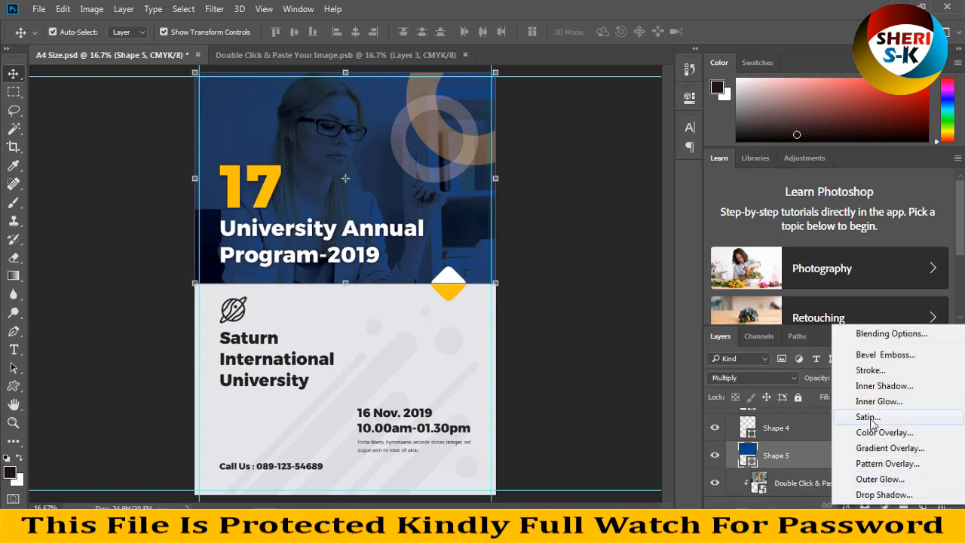
click(889, 447)
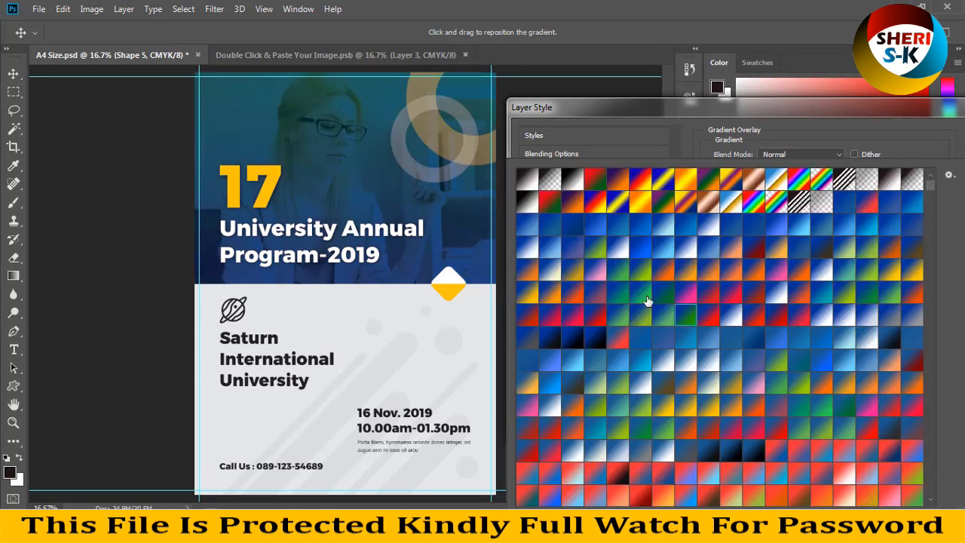
click(594, 338)
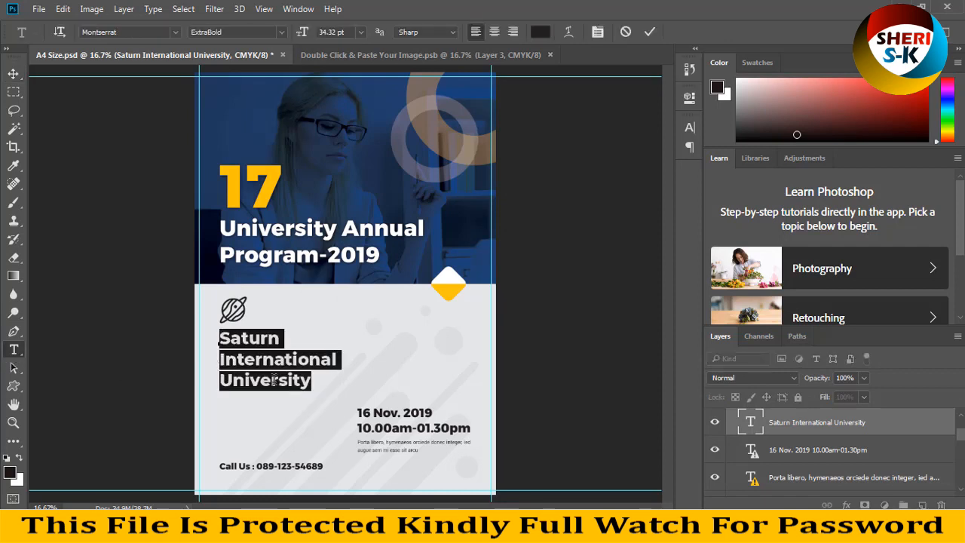
text(WWW)
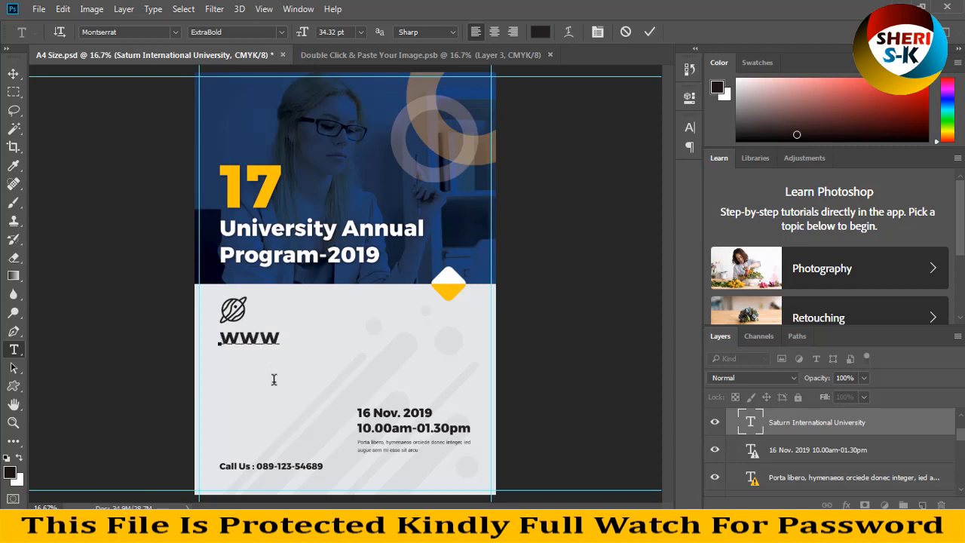
text(.THESHERISK.C)
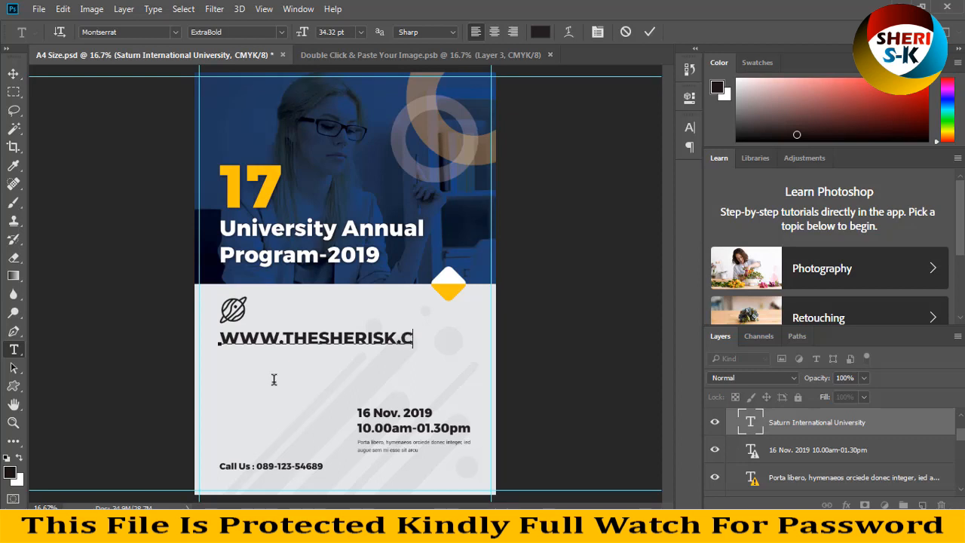
text(OM)
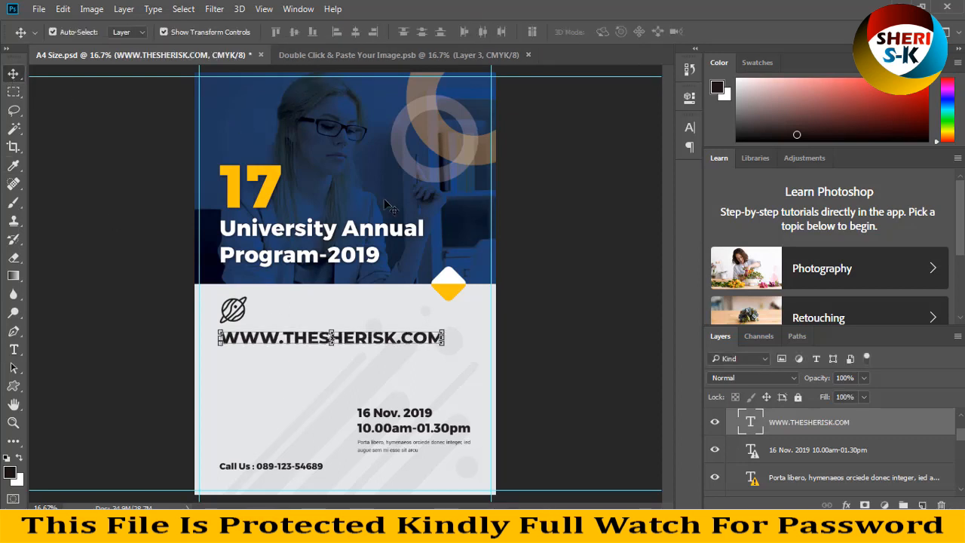
click(260, 55)
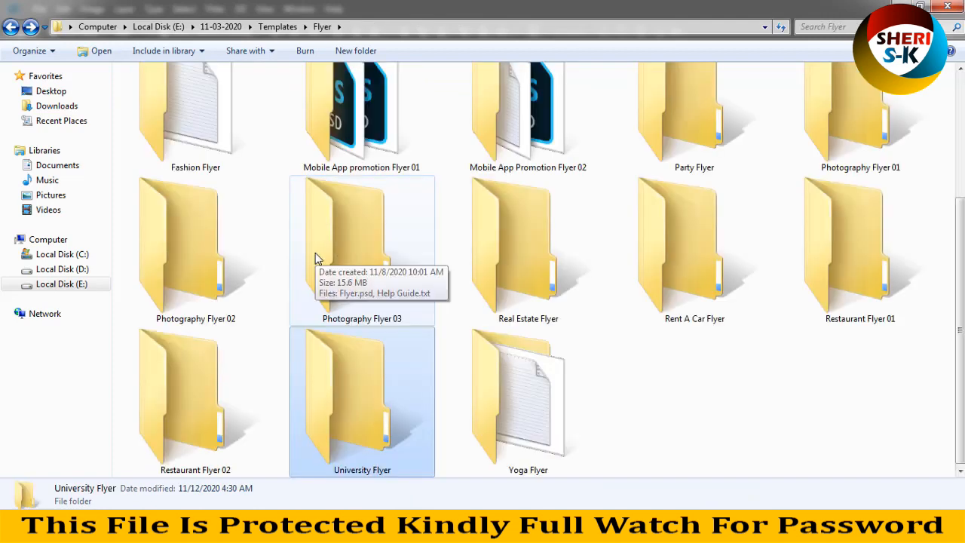
- Open the Fashion Flyer's Photoshop PSD folder and pick A4 Size.psd
double_click(195, 113)
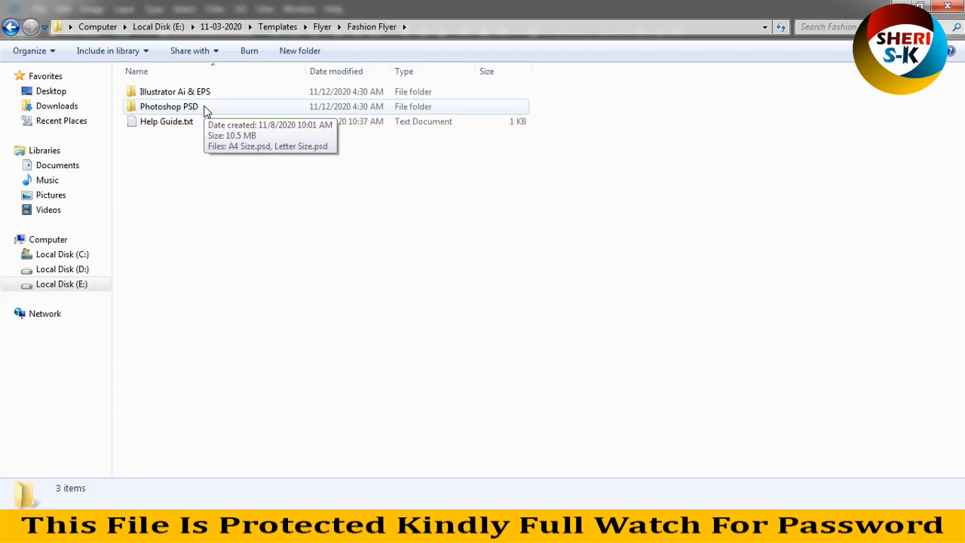
double_click(169, 107)
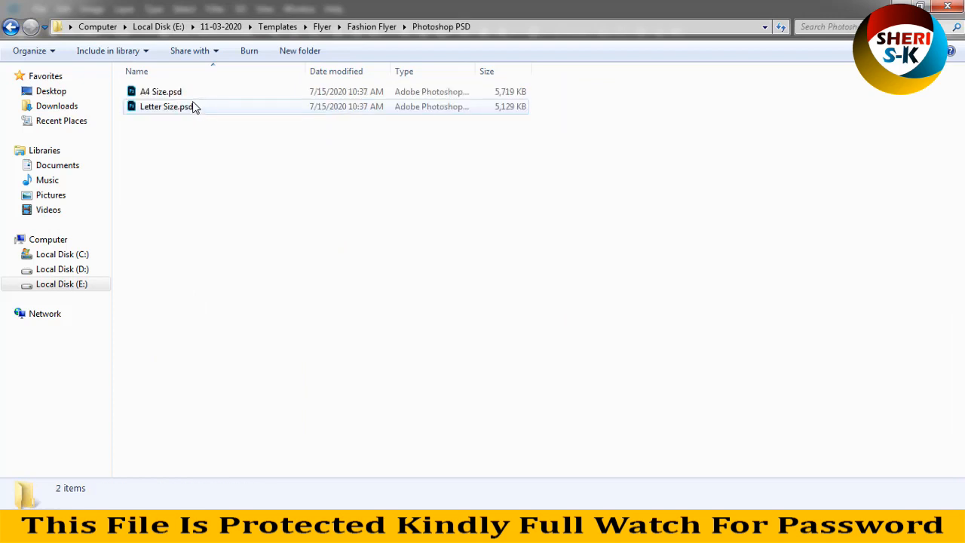
click(160, 91)
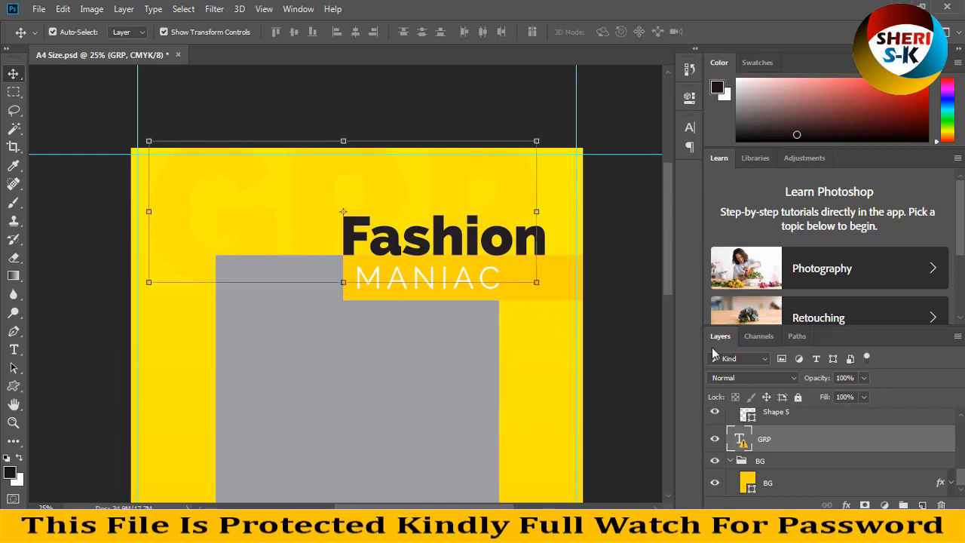
- Close the Fashion Maniac A4 Size.psd flyer, discarding unsaved changes
scroll(down, 3)
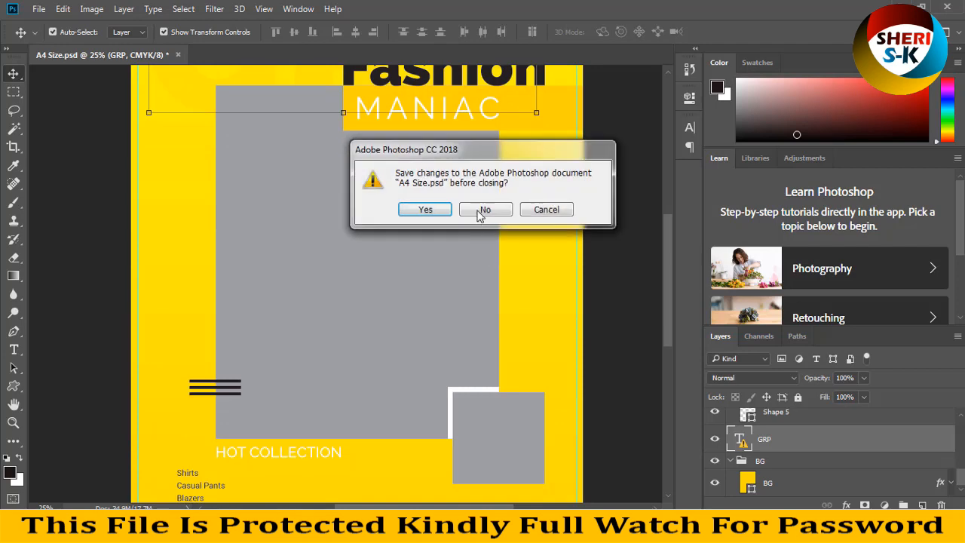
click(485, 209)
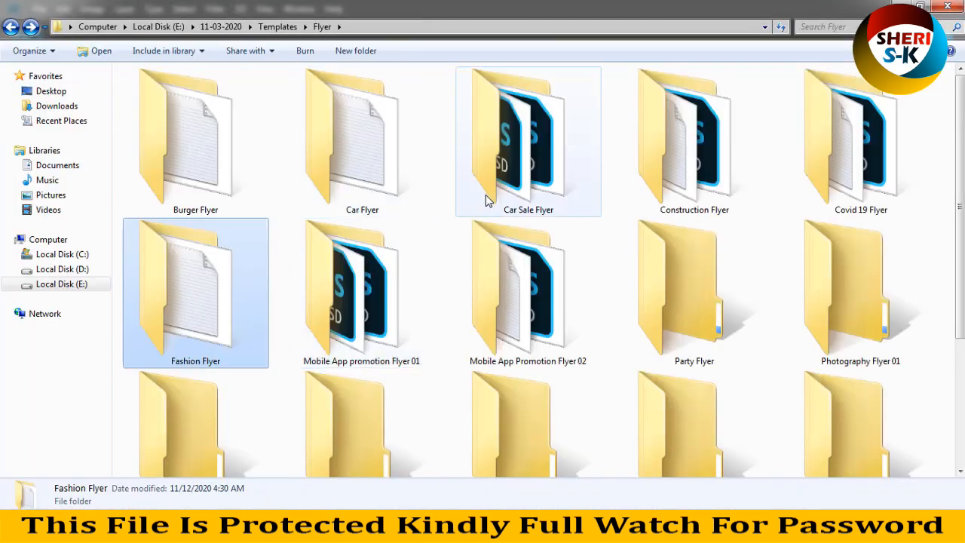
- Open the Car Sale Flyer folder and open Flyer 2.psd, the blue Nissan flyer, in Photoshop
double_click(527, 141)
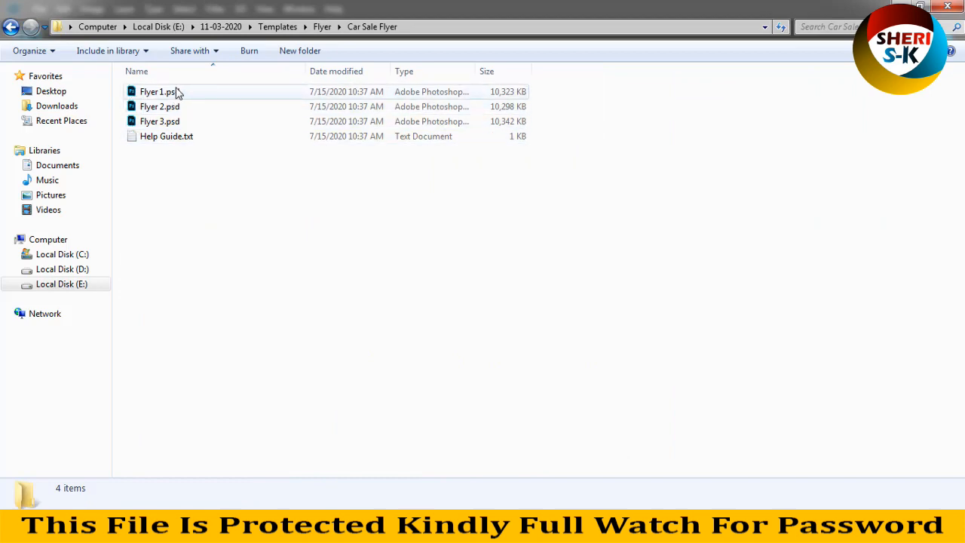
right_click(157, 91)
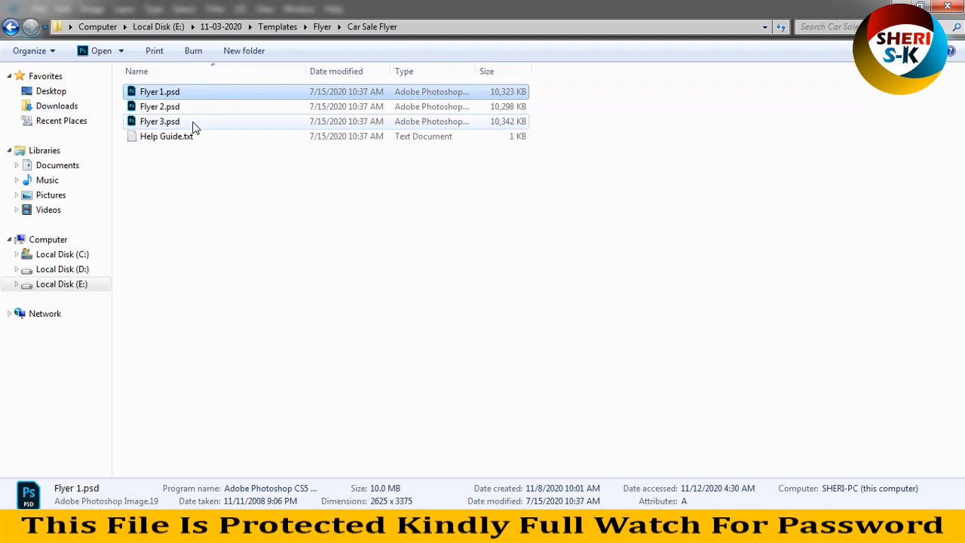
mouse_move(180, 106)
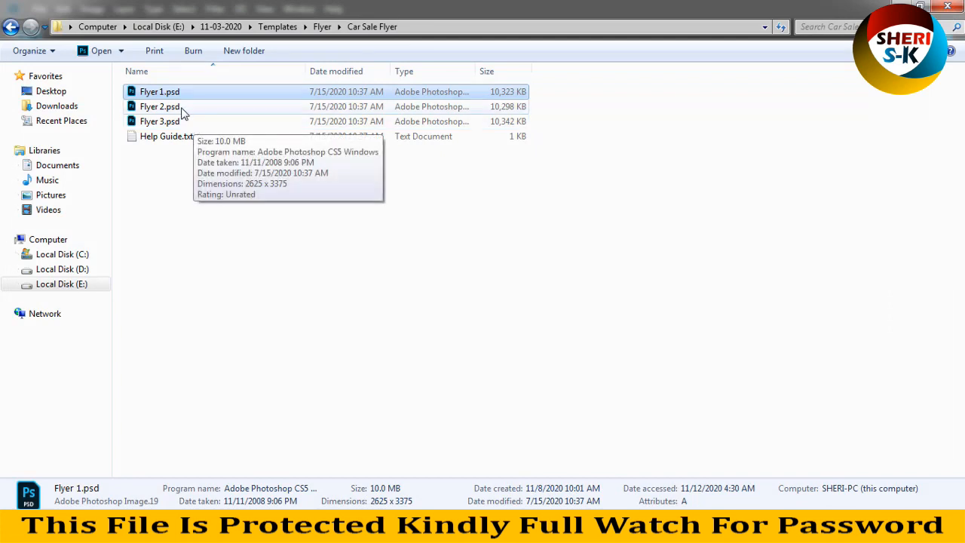
right_click(159, 107)
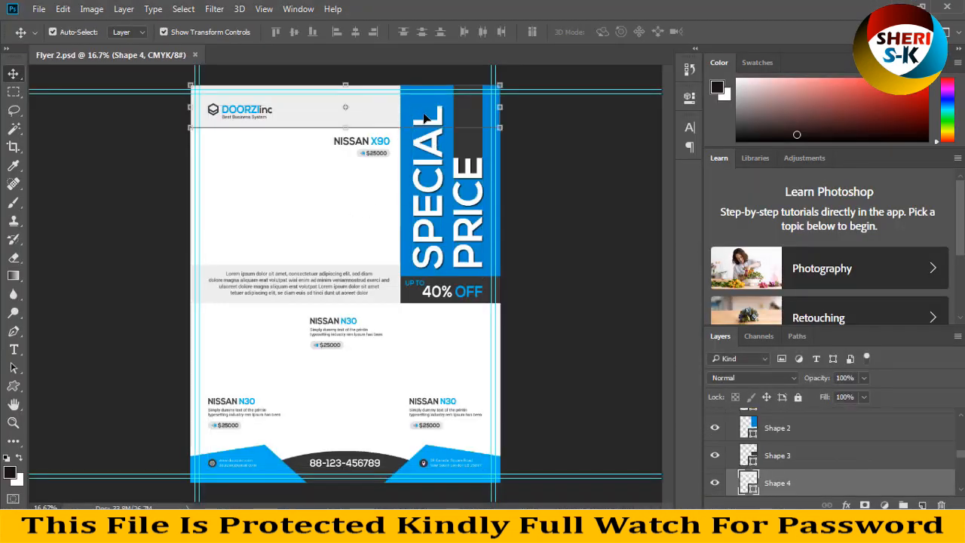
click(776, 427)
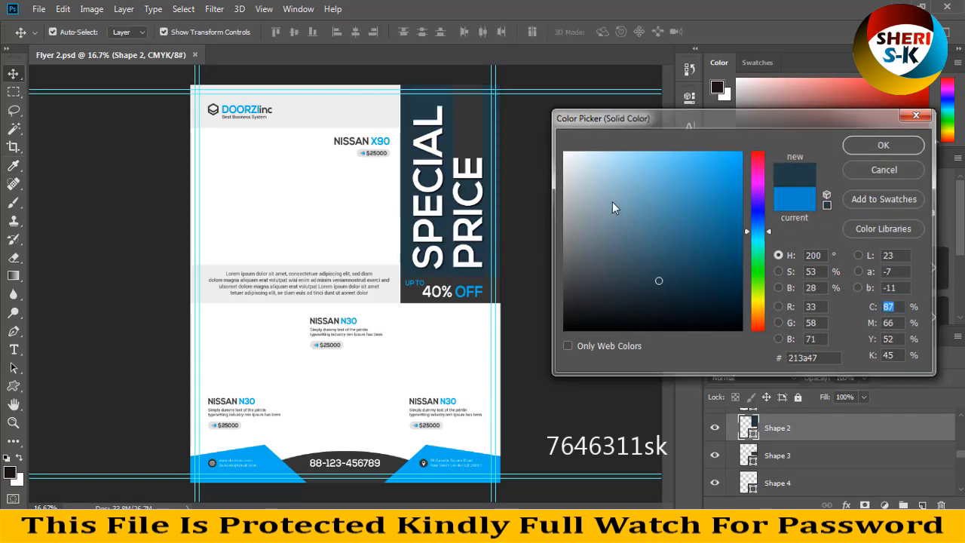
click(882, 169)
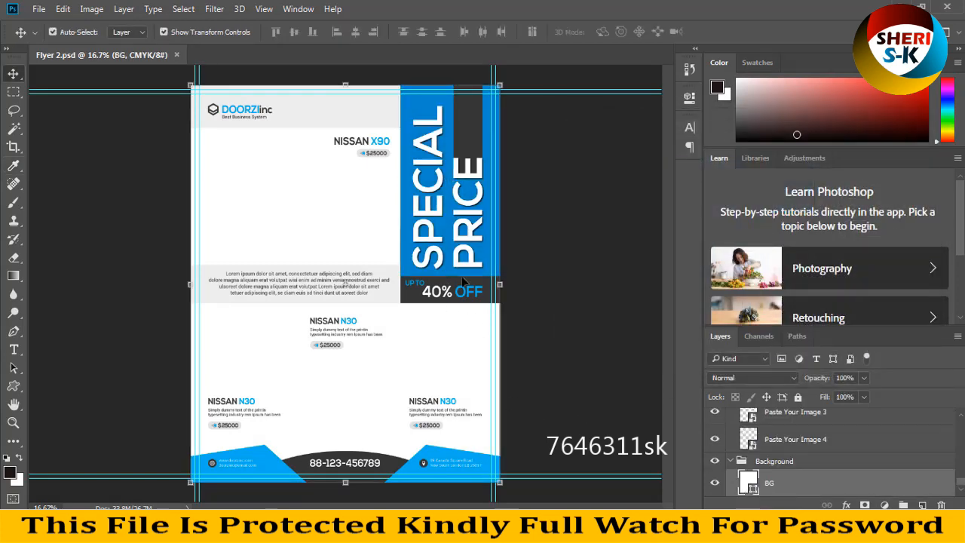
click(38, 9)
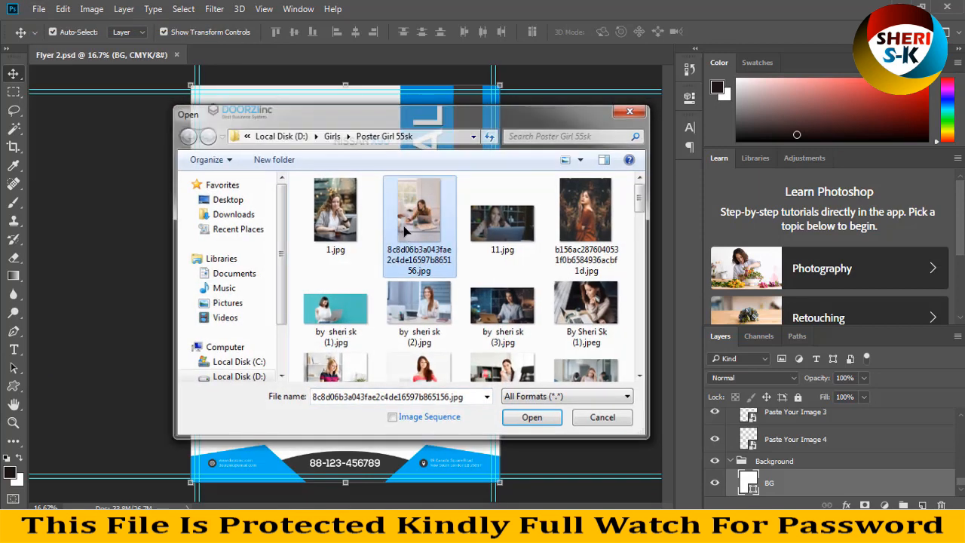
- Add the woman-at-a-desk photo to the Nissan flyer and fade it to 21% opacity
click(531, 417)
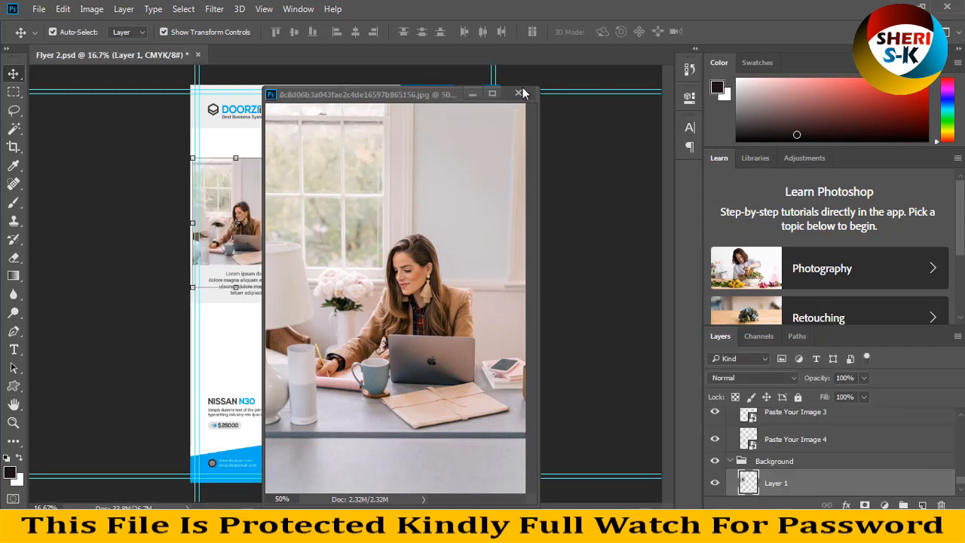
click(517, 93)
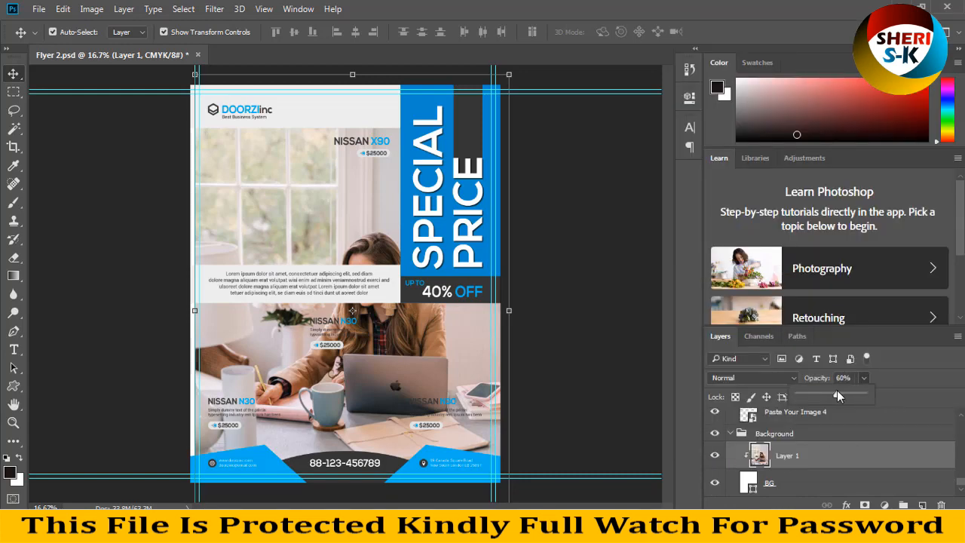
drag(838, 394, 827, 394)
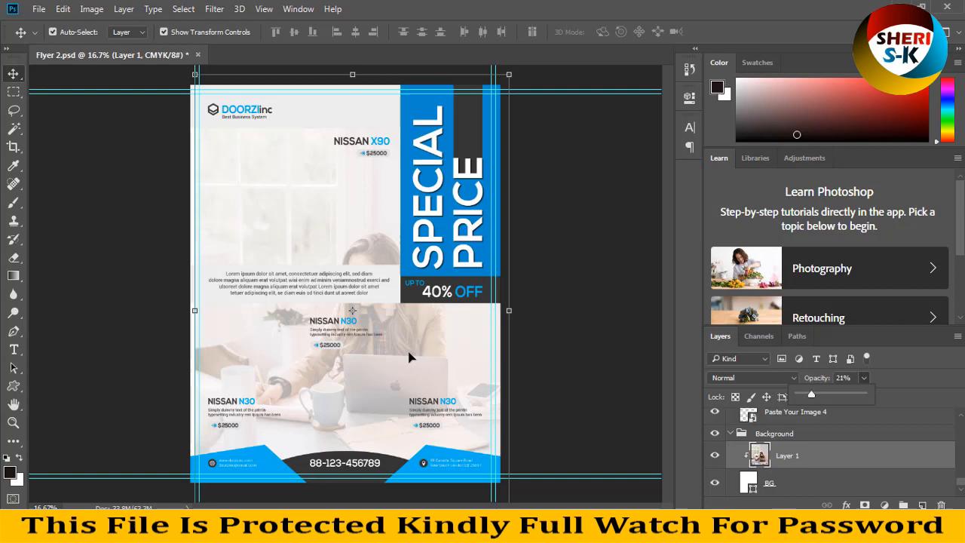
mouse_move(418, 356)
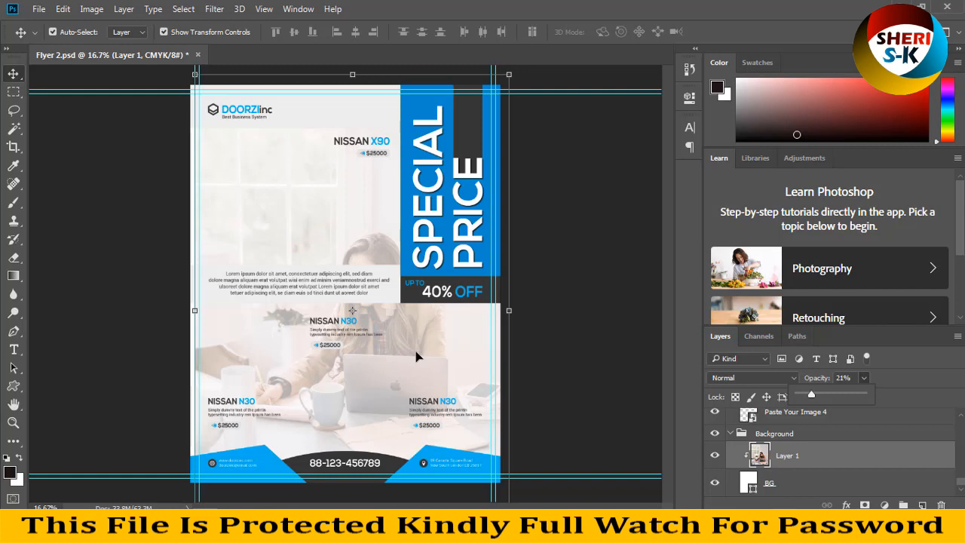
click(198, 54)
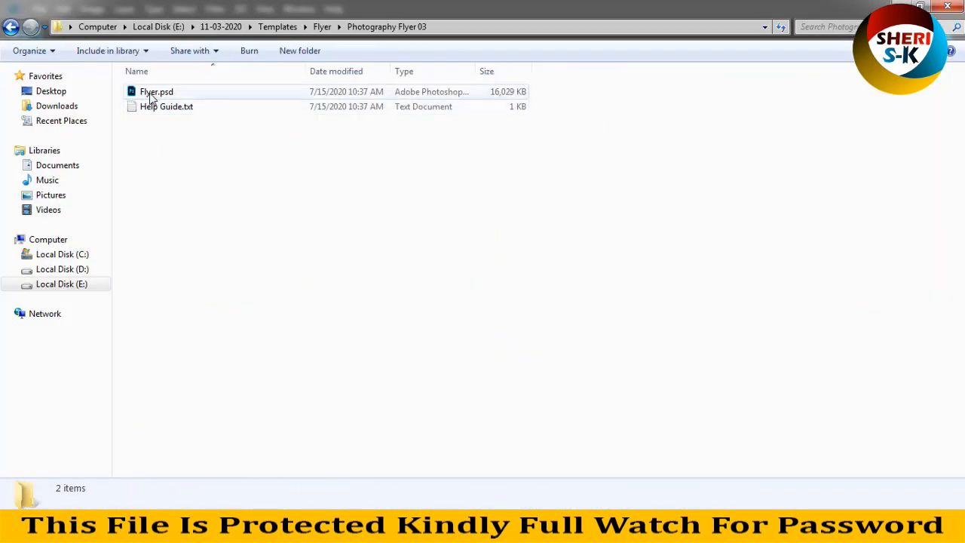
- Preview the photography flyer, then open the Rent A Car Flyer.psd in Windows Photo Viewer
right_click(156, 91)
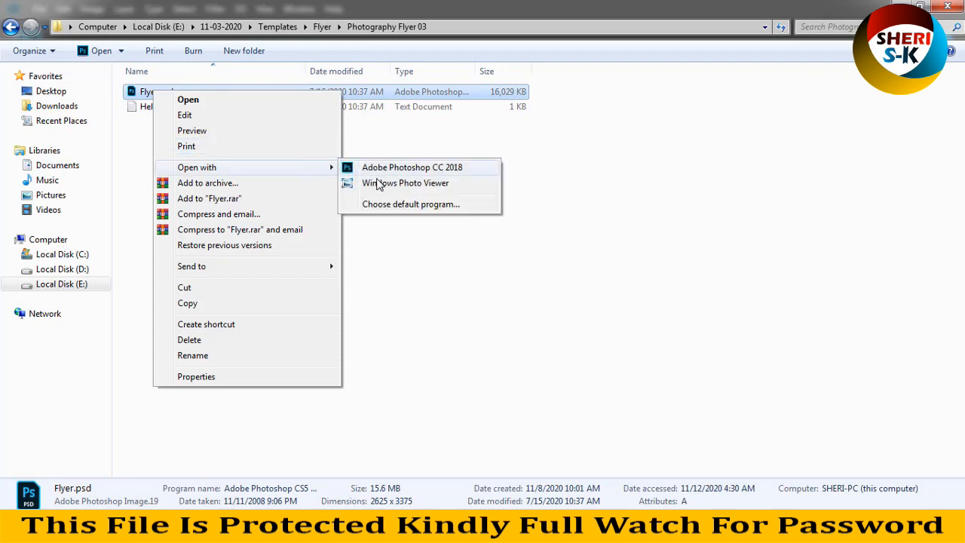
click(406, 182)
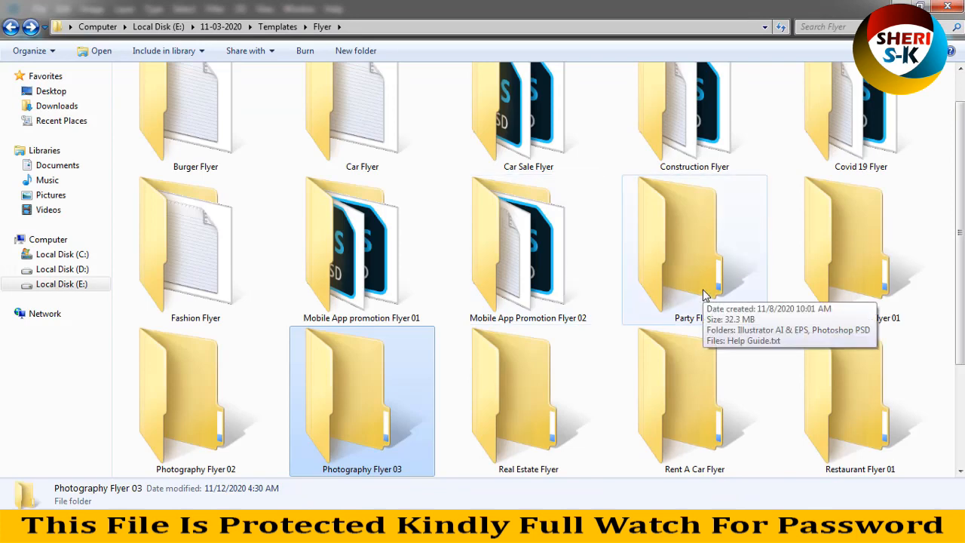
scroll(down, 3)
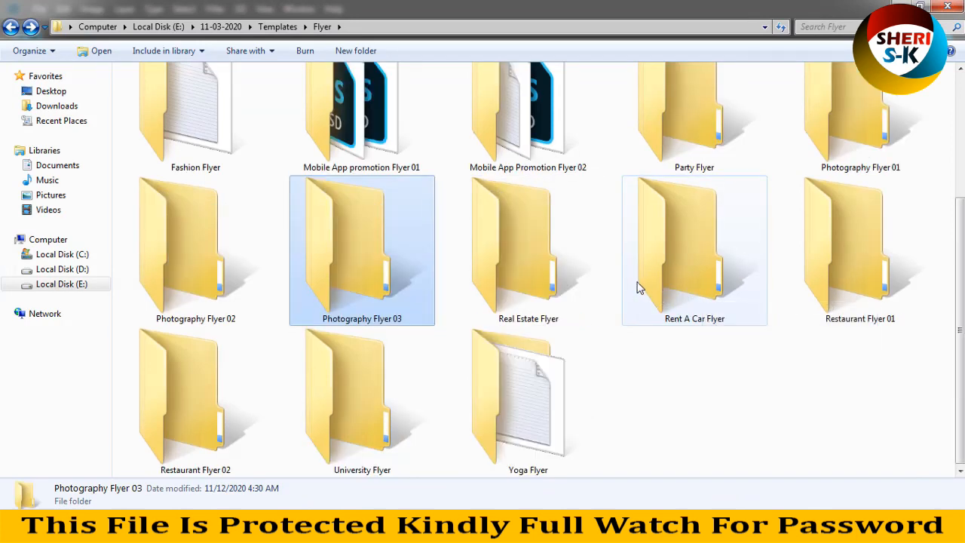
double_click(693, 249)
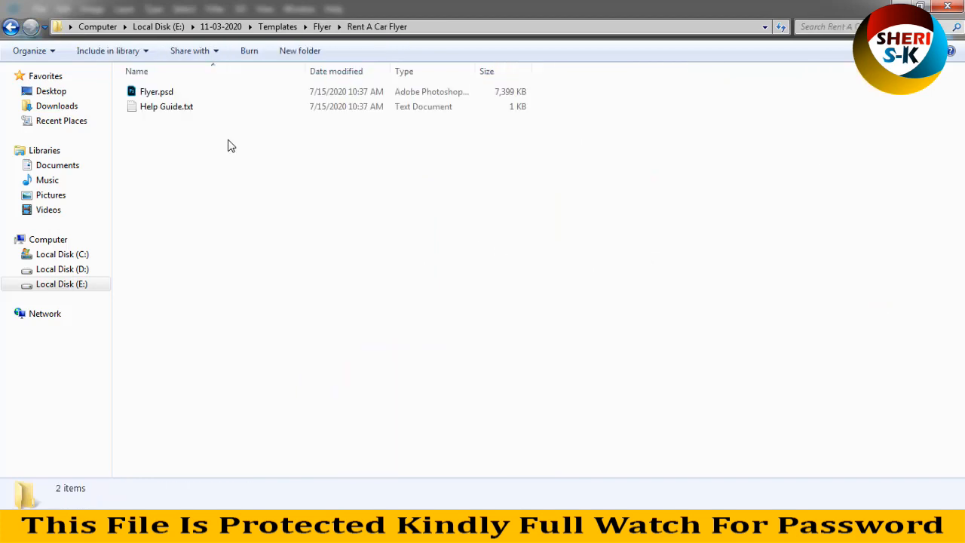
right_click(156, 92)
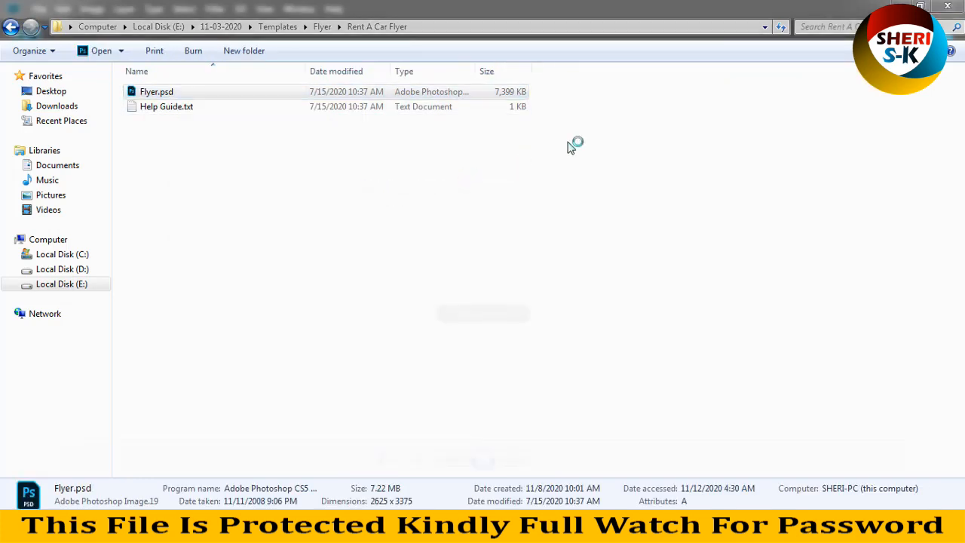
double_click(156, 91)
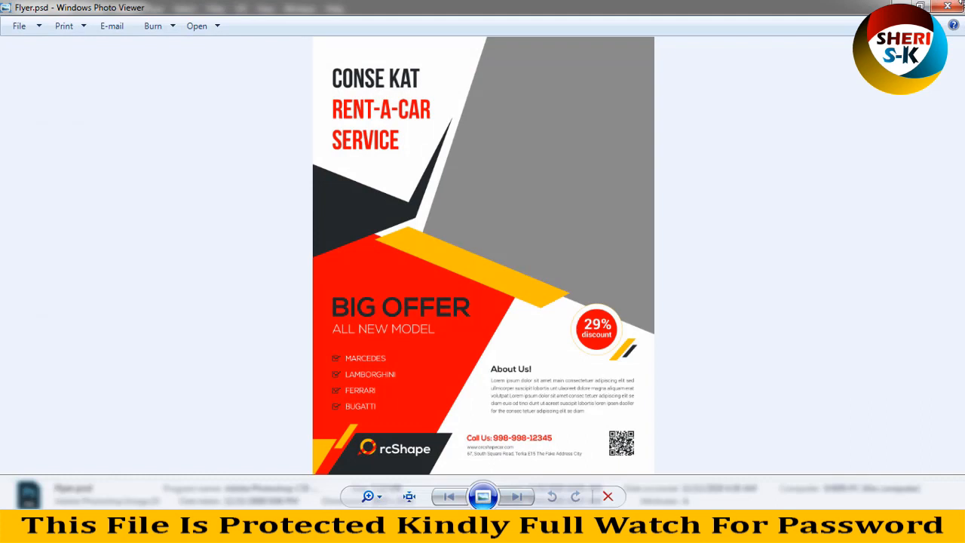
mouse_move(600, 96)
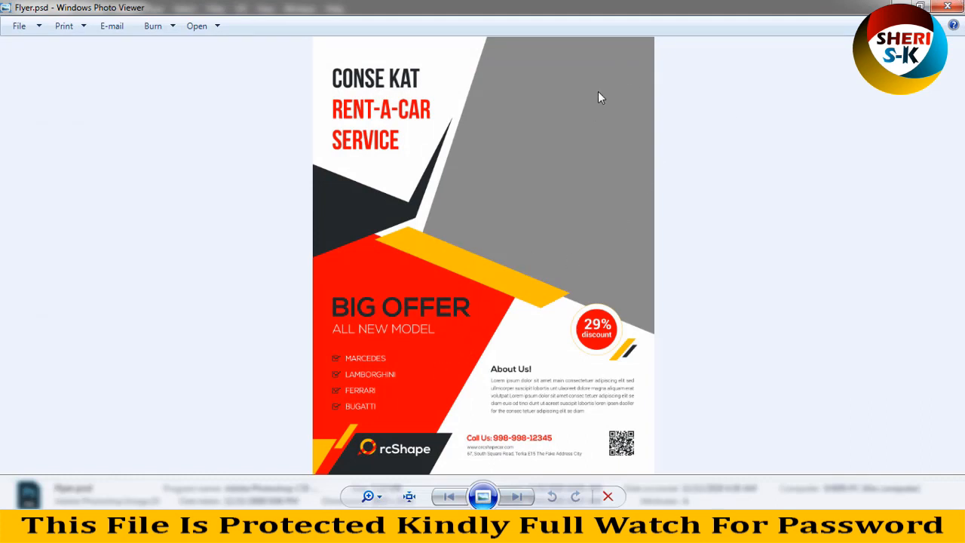
mouse_move(364, 121)
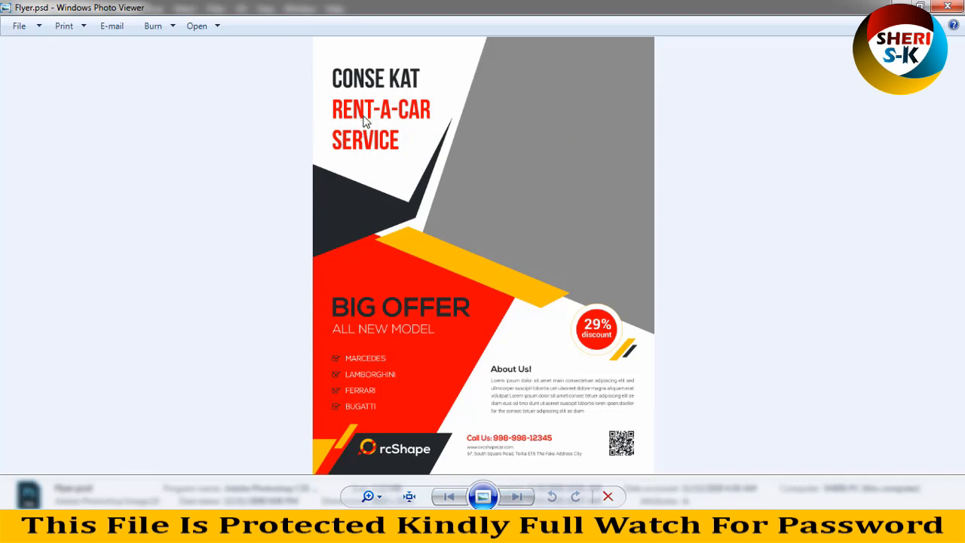